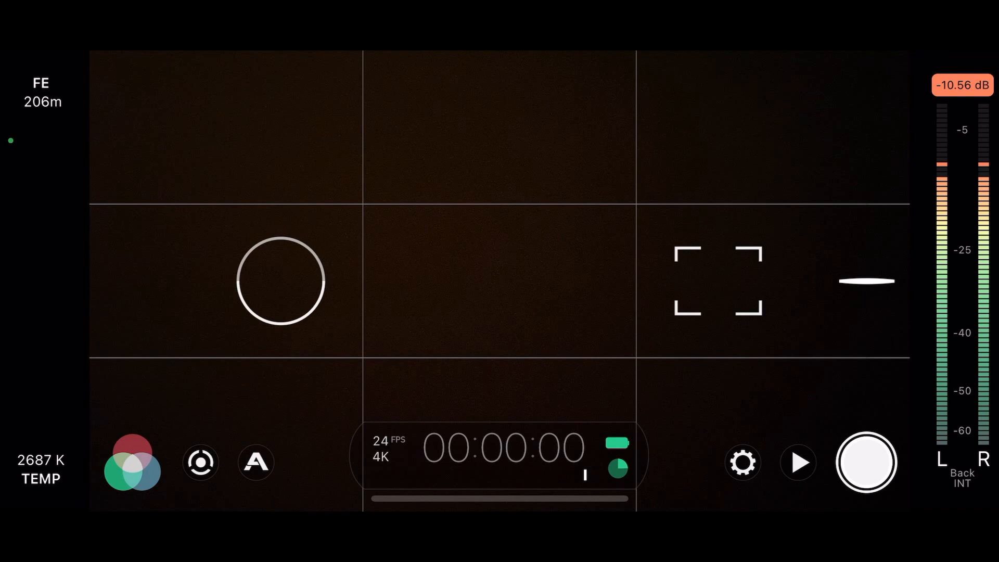
- Open settings and the Resolution tile showing 16:9, 4K 2160p and FiLMiC Extreme quality
left_click(742, 464)
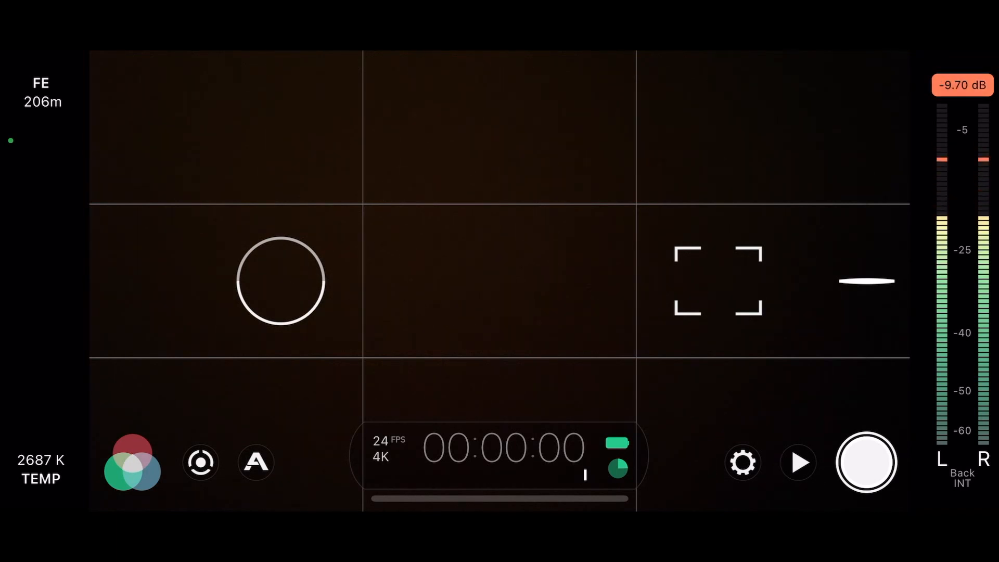
left_click(742, 463)
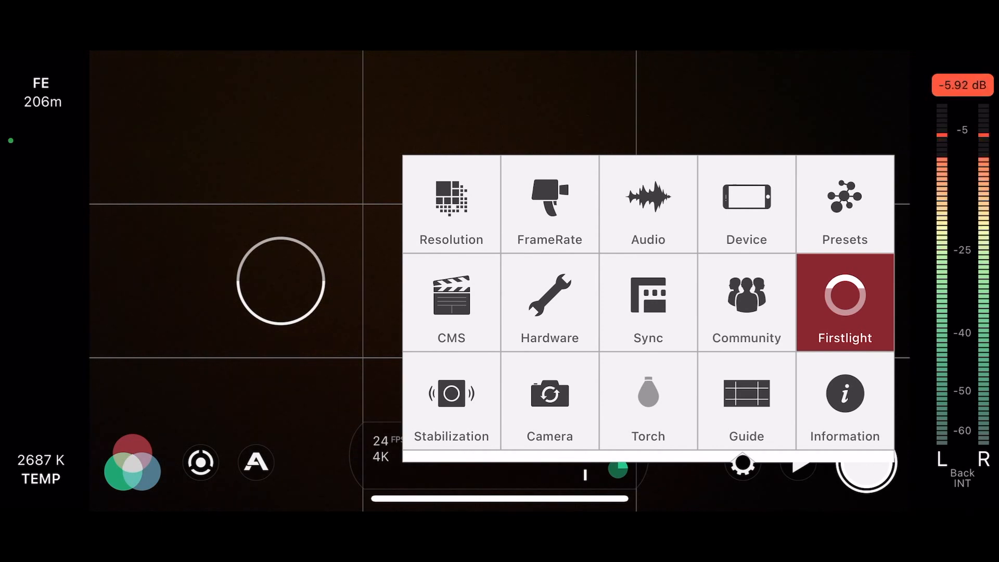
left_click(451, 204)
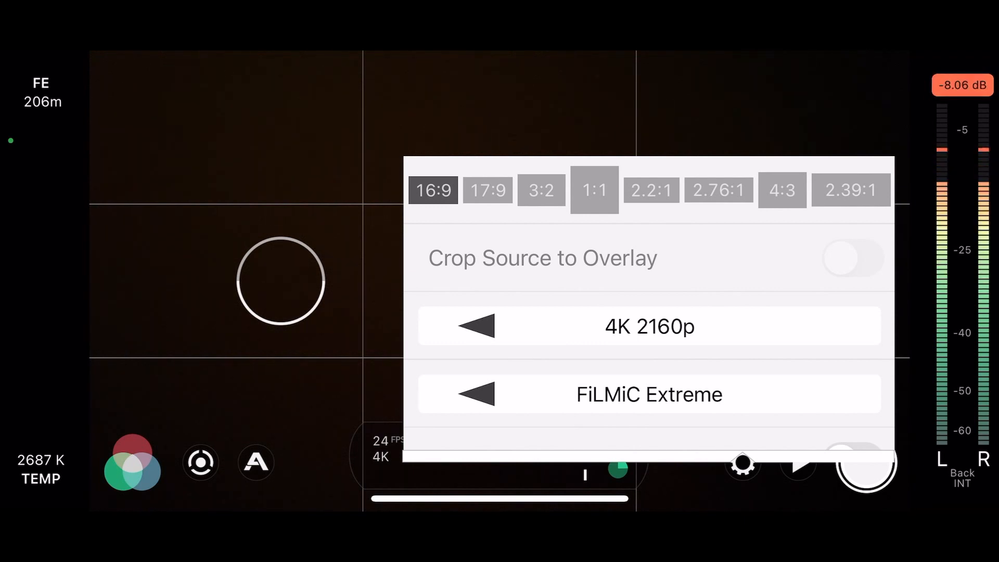
- Cycle resolution through 3K, 720p and 1080p, settle back on 4K 2160p, and return to settings
left_click(477, 326)
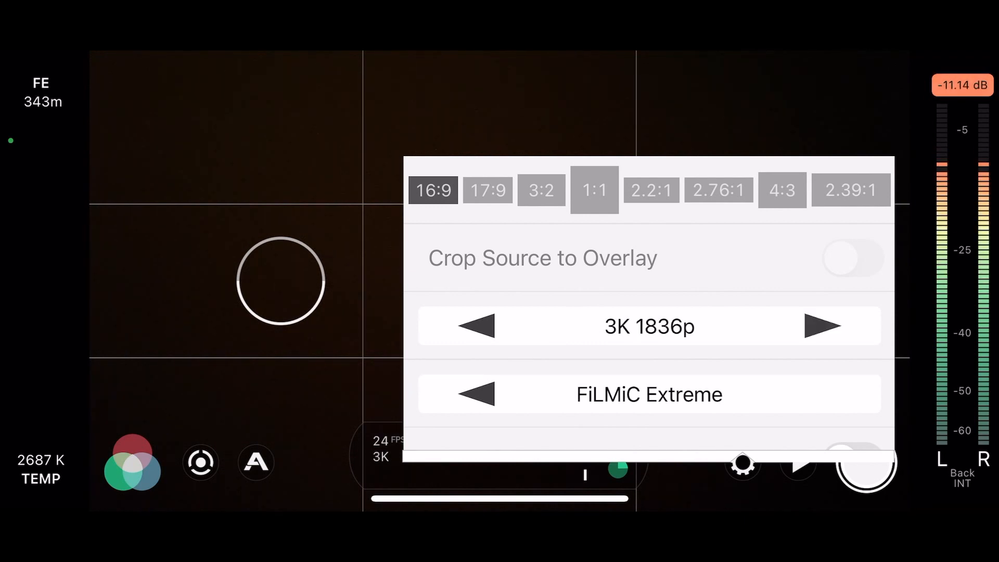
left_click(479, 327)
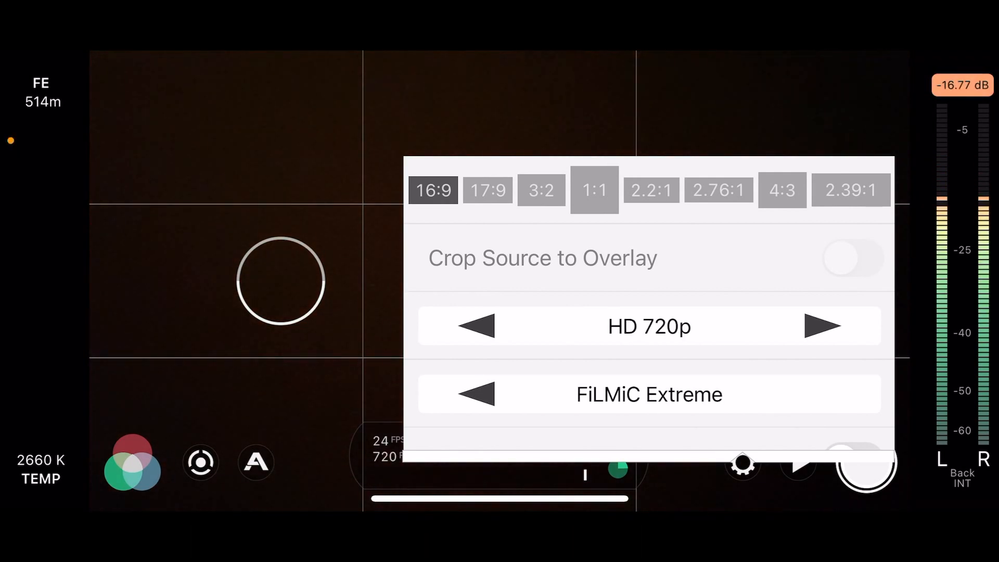
left_click(823, 326)
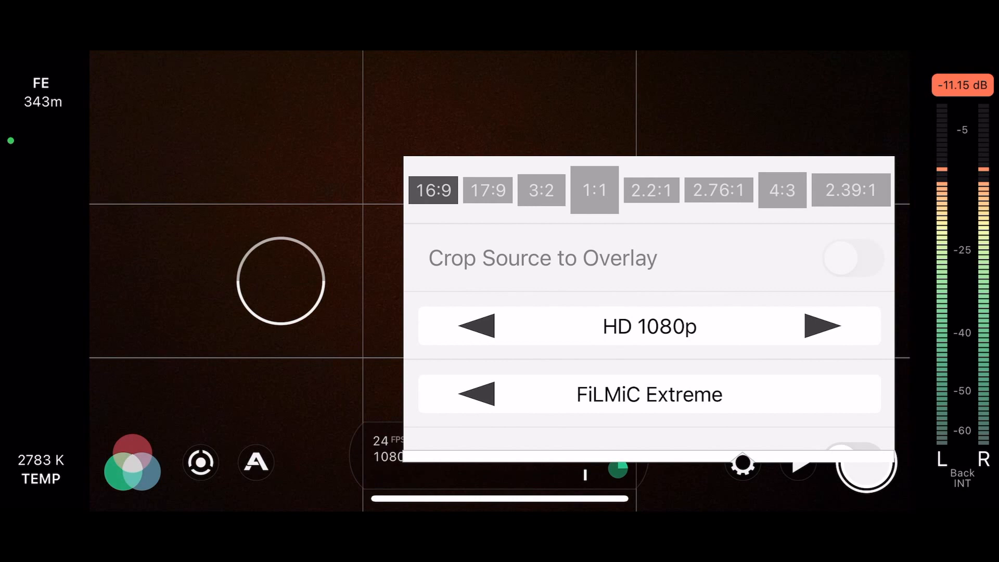
left_click(823, 326)
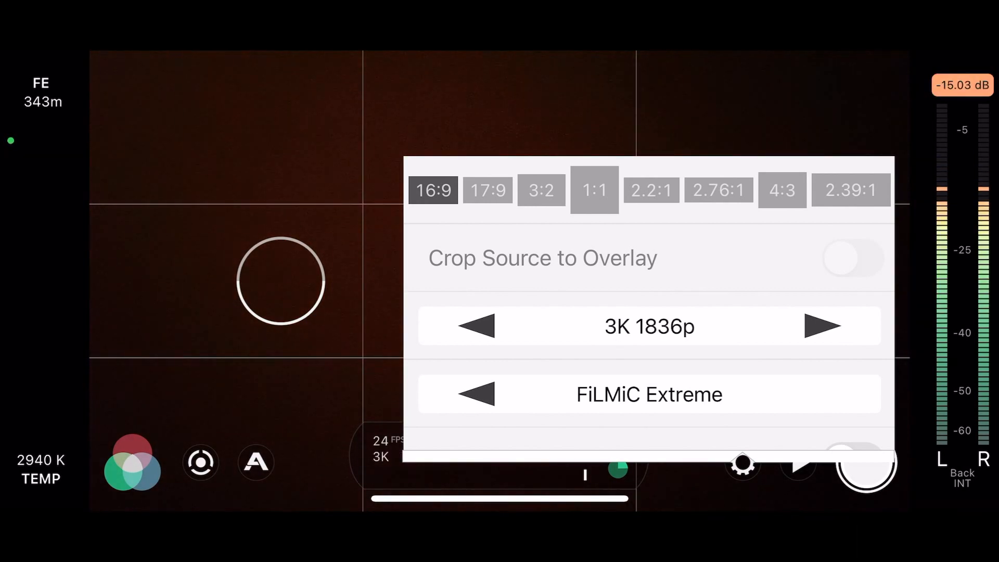
left_click(823, 326)
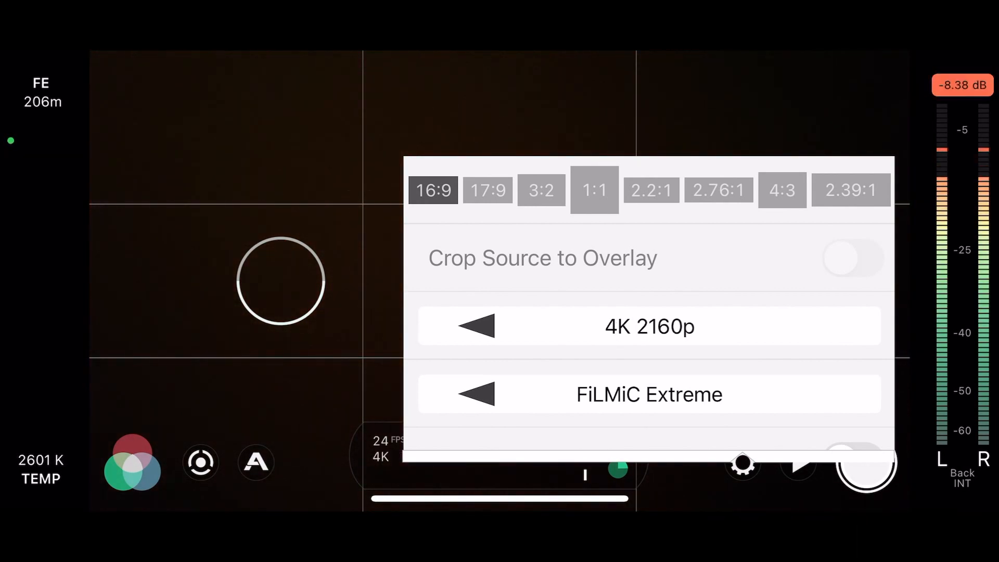
left_click(477, 394)
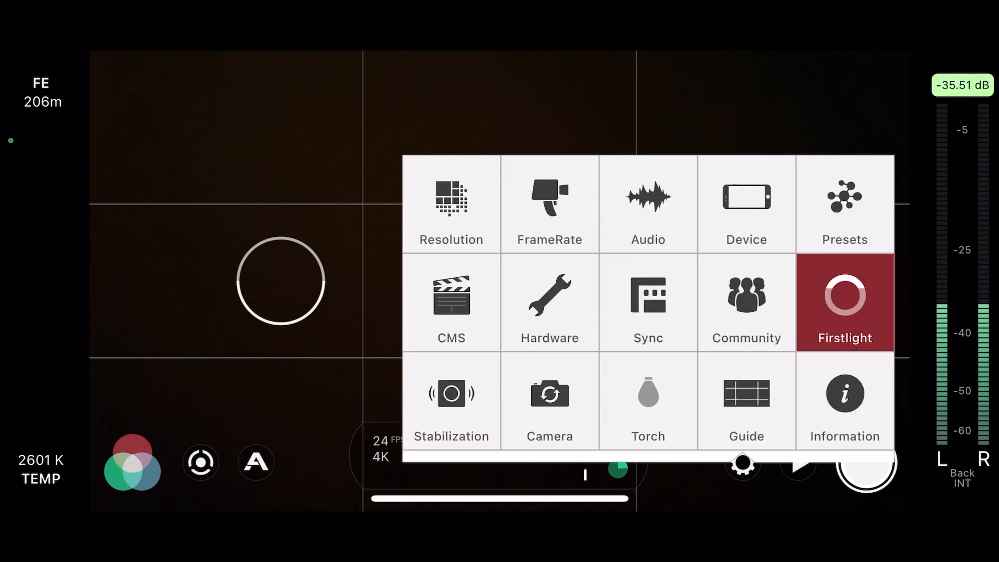
- Switch Save To Camera Roll on and scroll through the remote control, orientation lock and stitching options
left_click(648, 205)
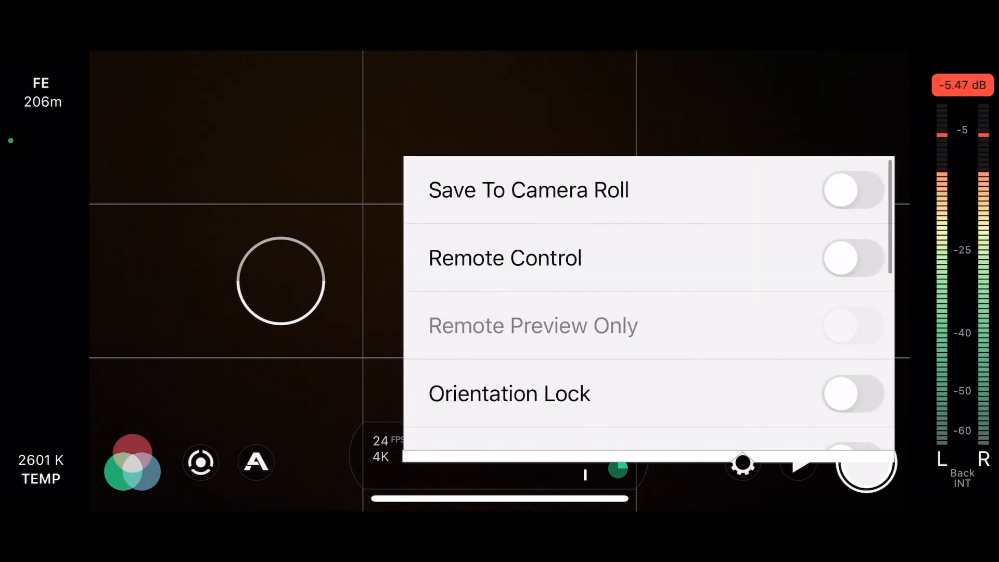
left_click(853, 190)
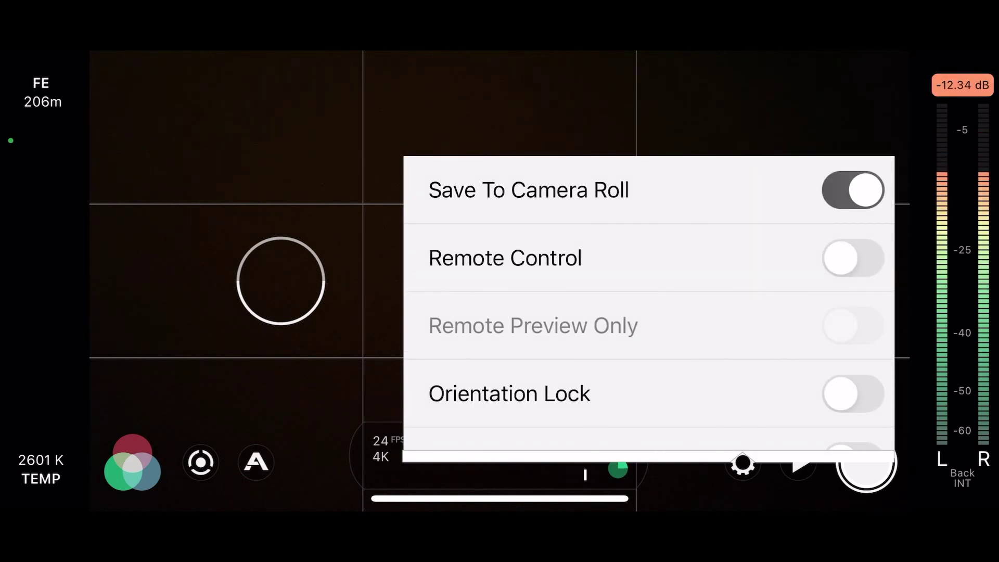
left_click(852, 190)
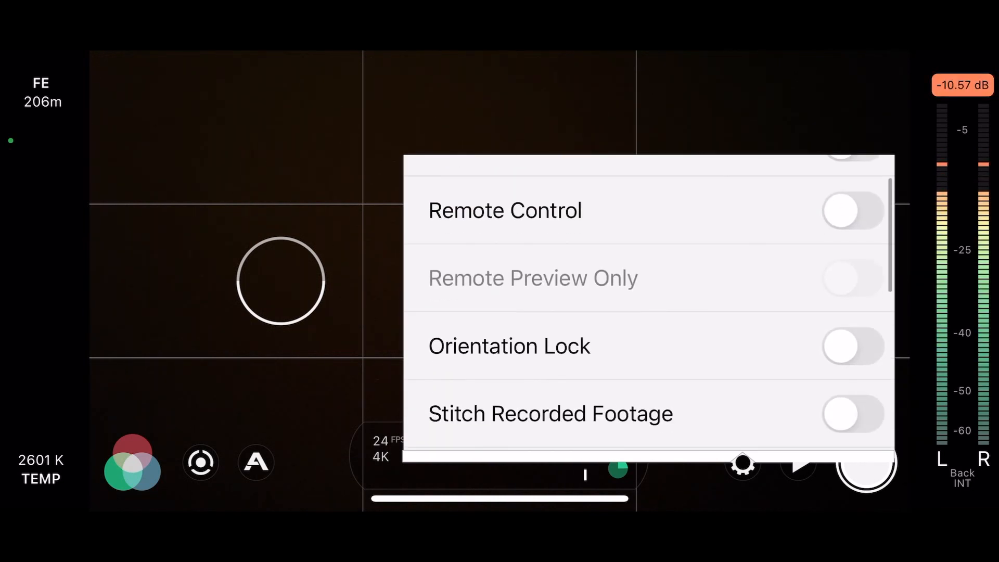
scroll("up", 3)
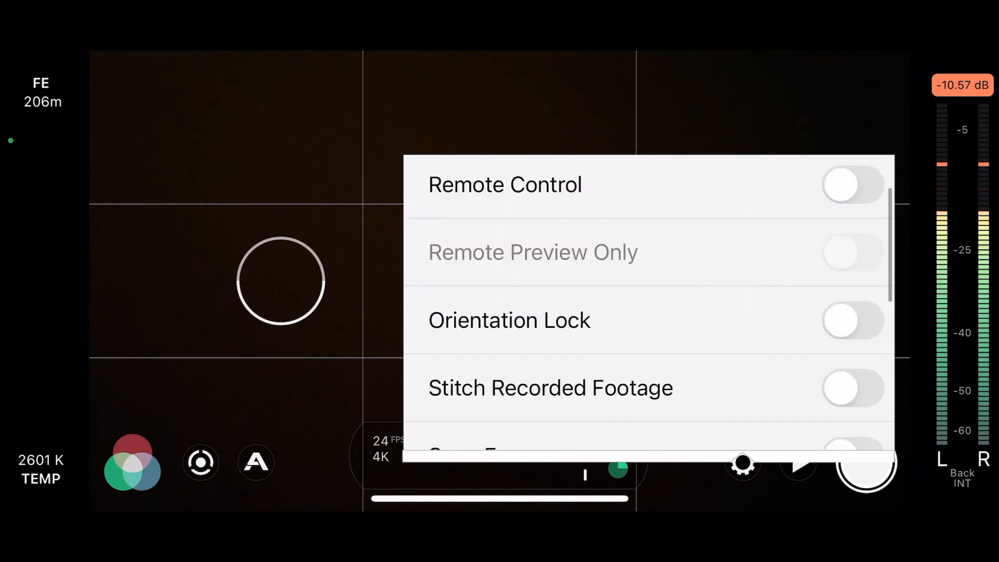
scroll("up", 3)
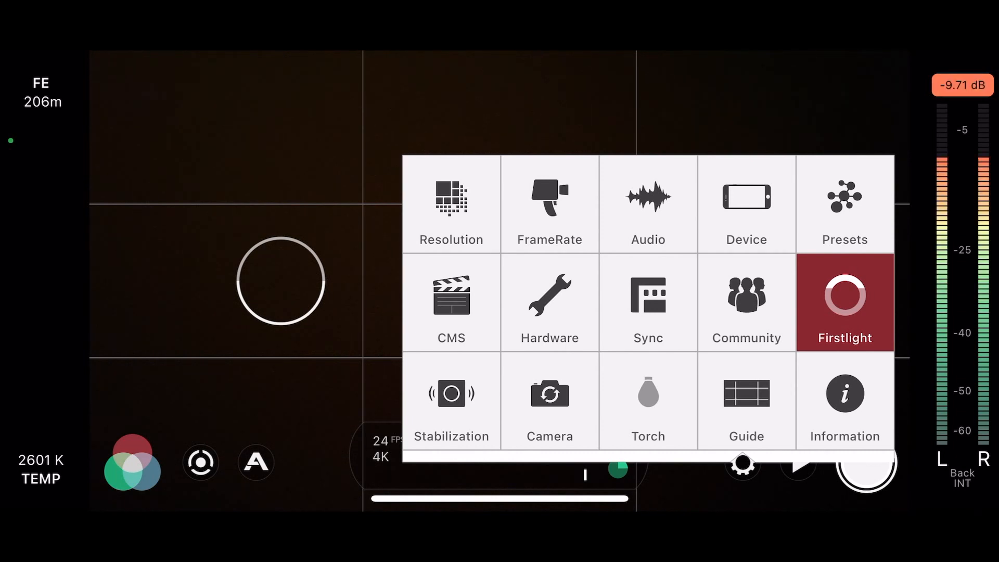
- Toggle stabilization off and back on, select the Tele lens, and close settings
left_click(451, 400)
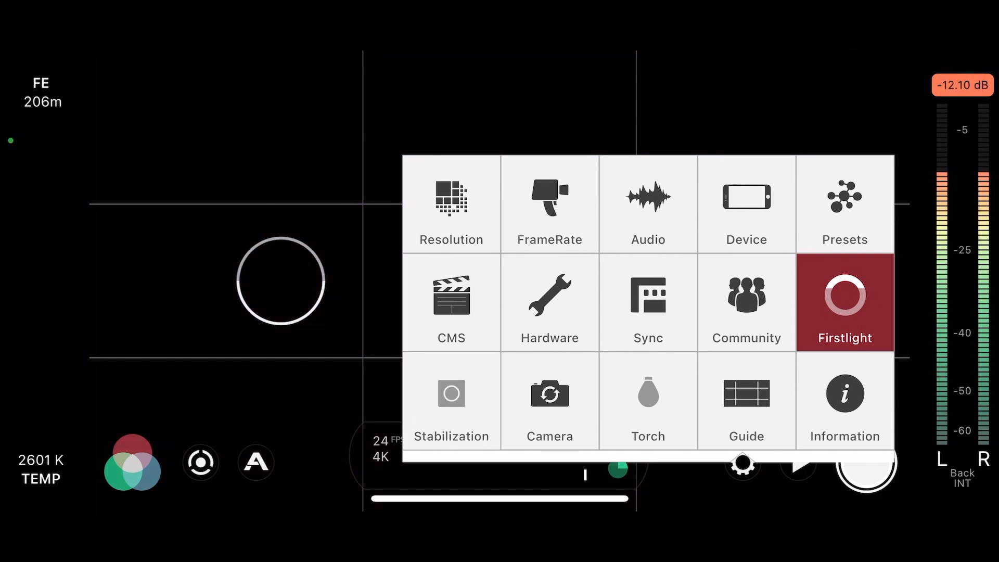
left_click(452, 393)
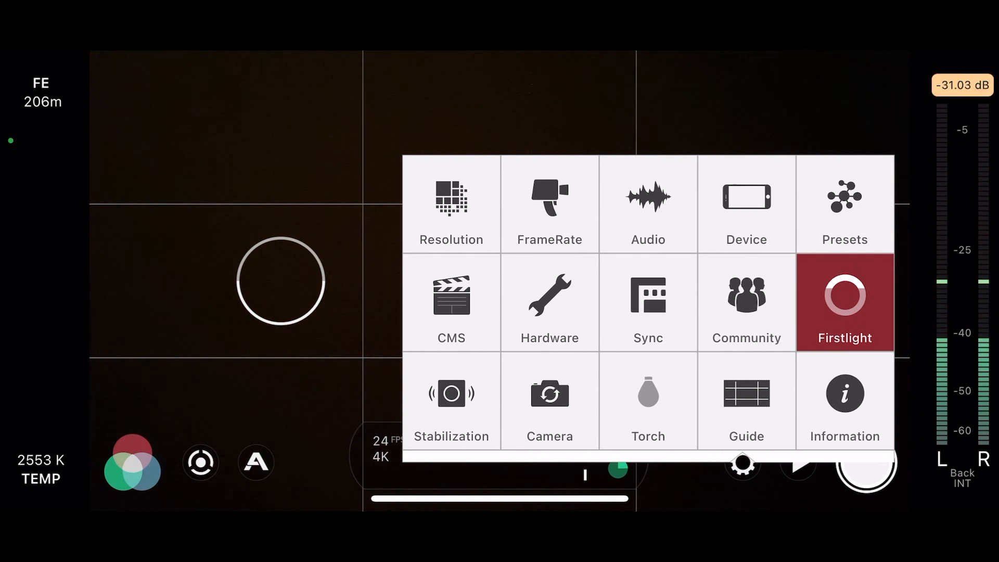
left_click(550, 401)
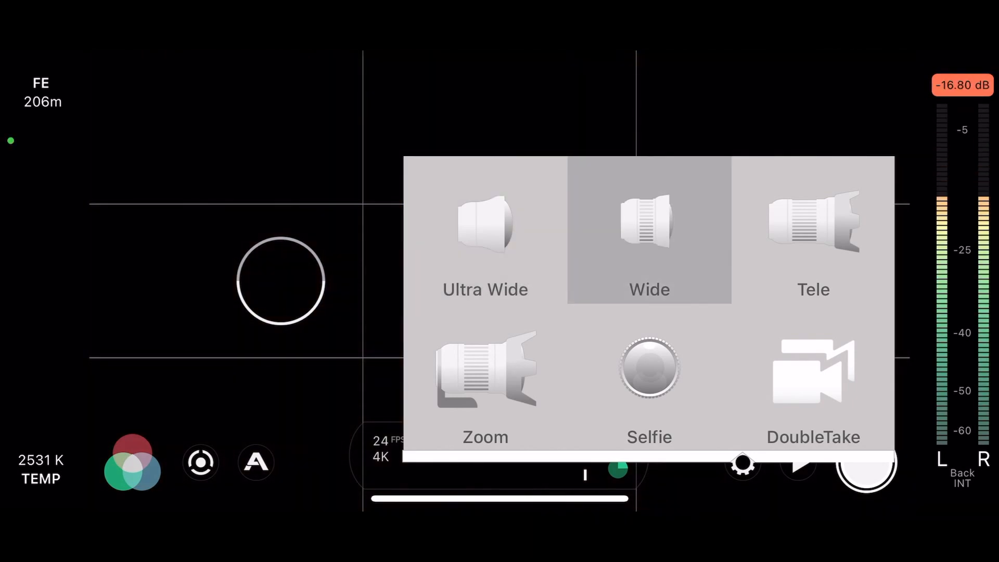
left_click(813, 242)
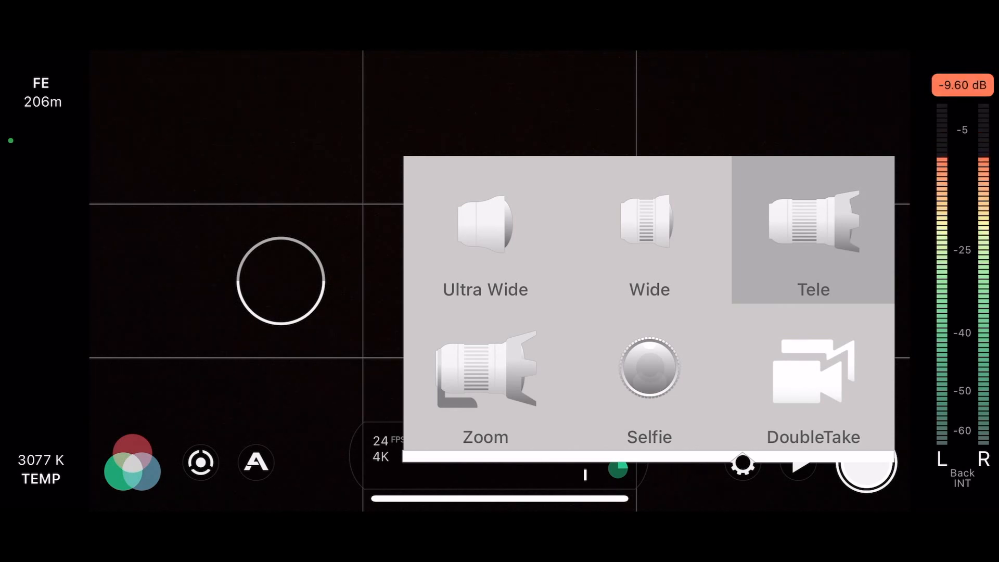
left_click(741, 466)
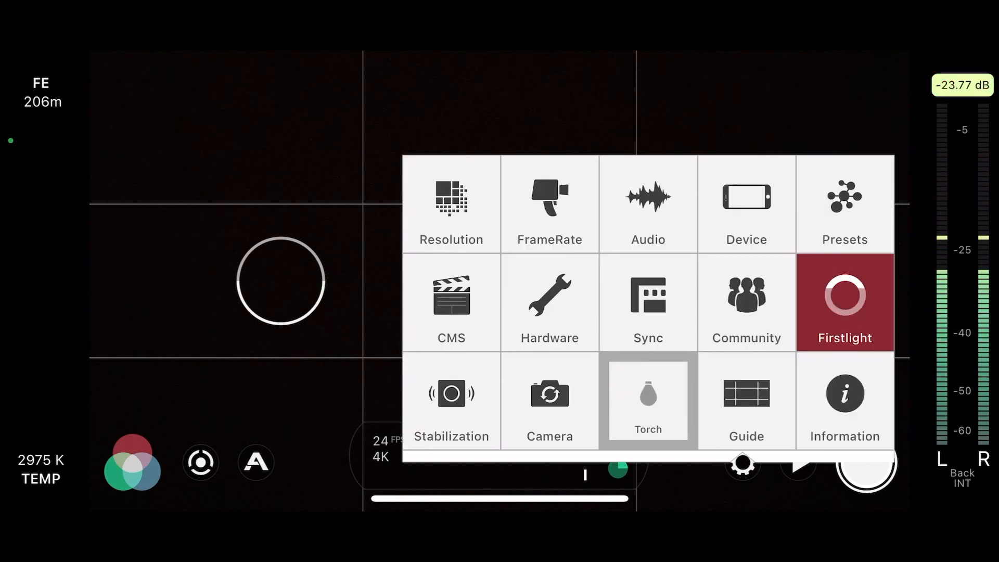
left_click(648, 400)
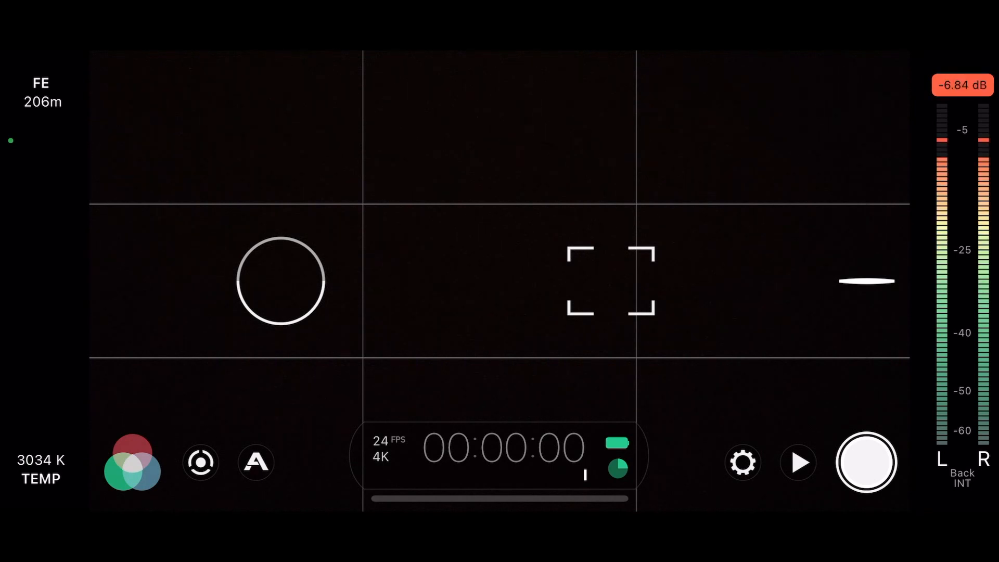
- Lock white balance at 3064K, then switch to the gamma curve panel showing Log V2
left_click(132, 462)
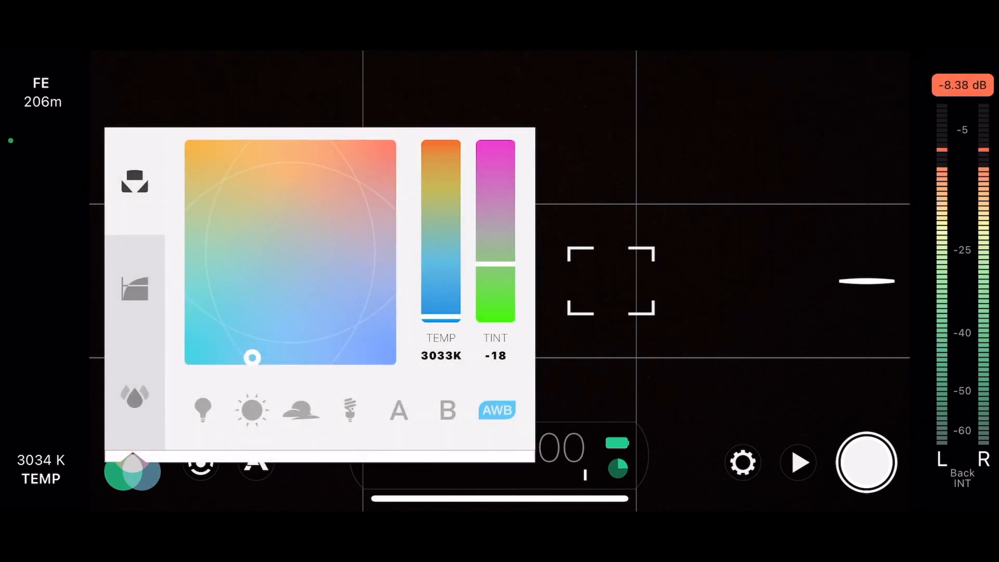
left_click(135, 182)
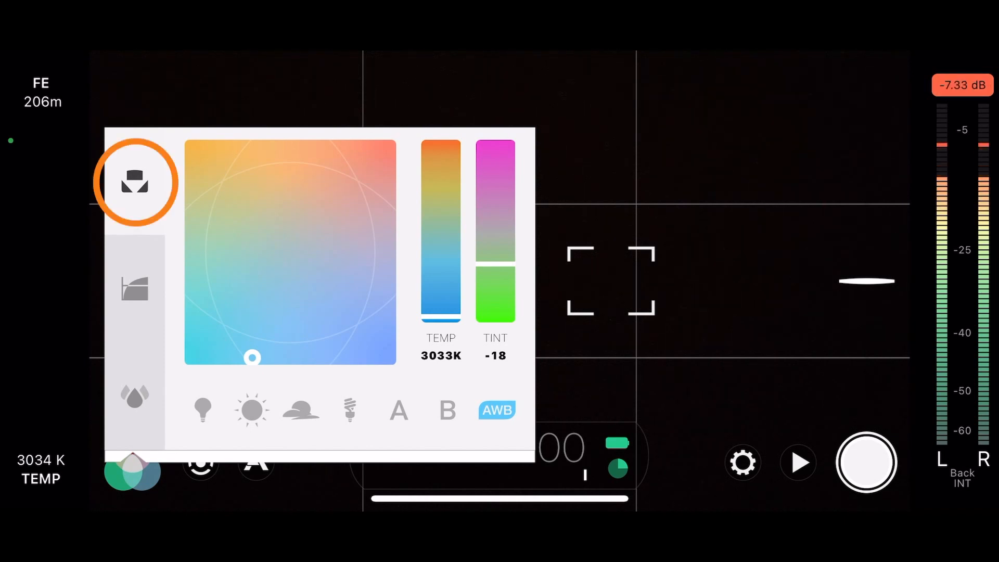
left_click(496, 409)
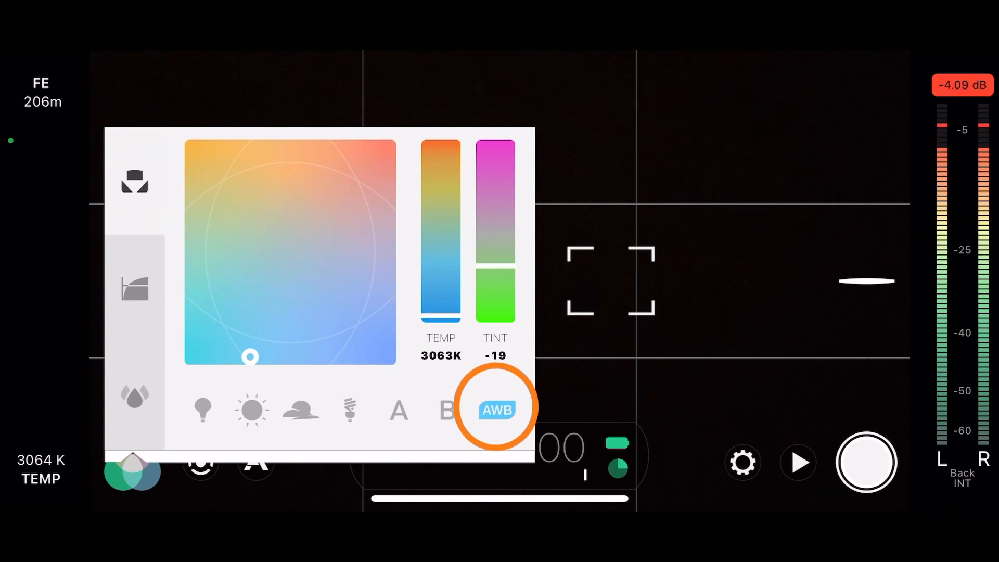
left_click(496, 410)
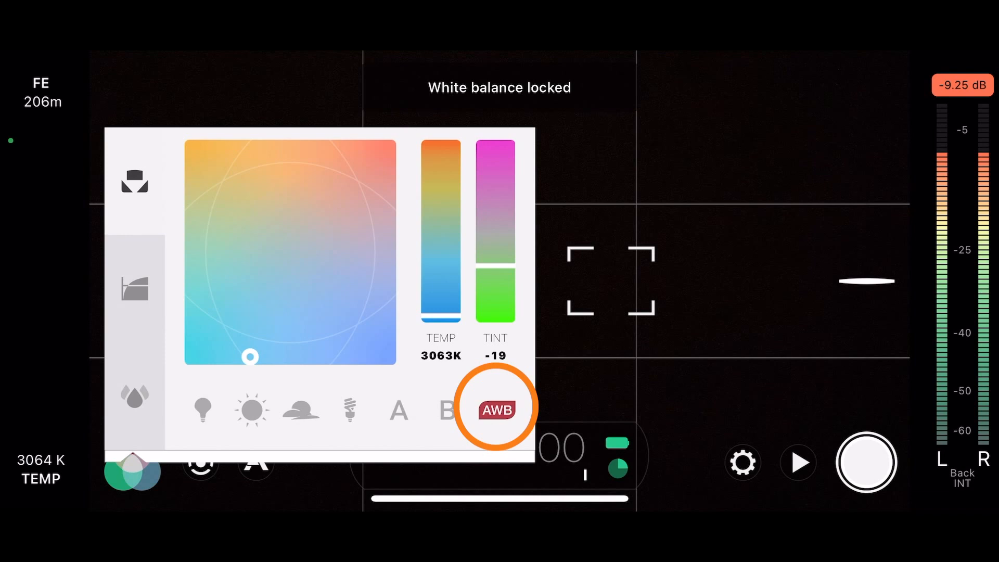
left_click(497, 409)
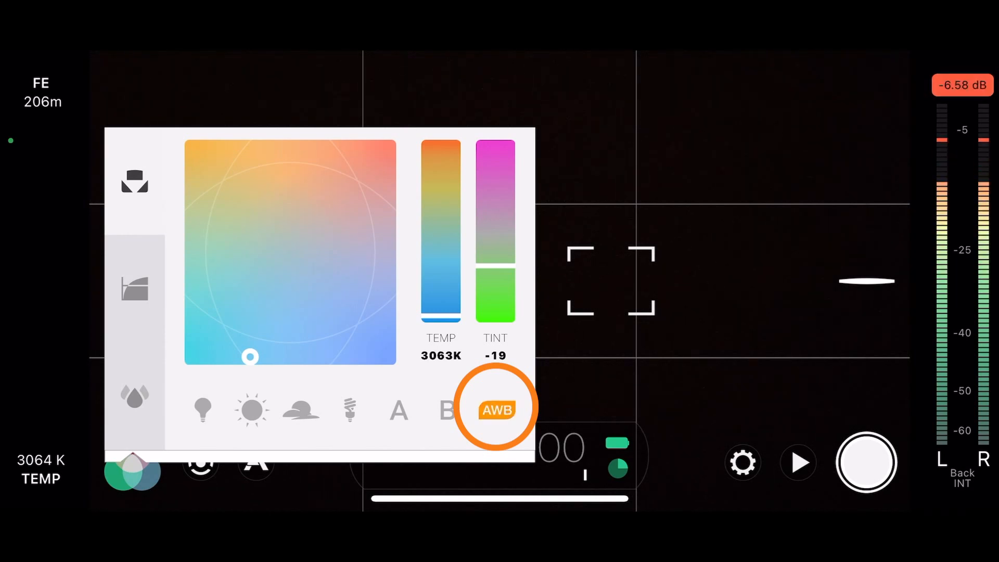
left_click(134, 290)
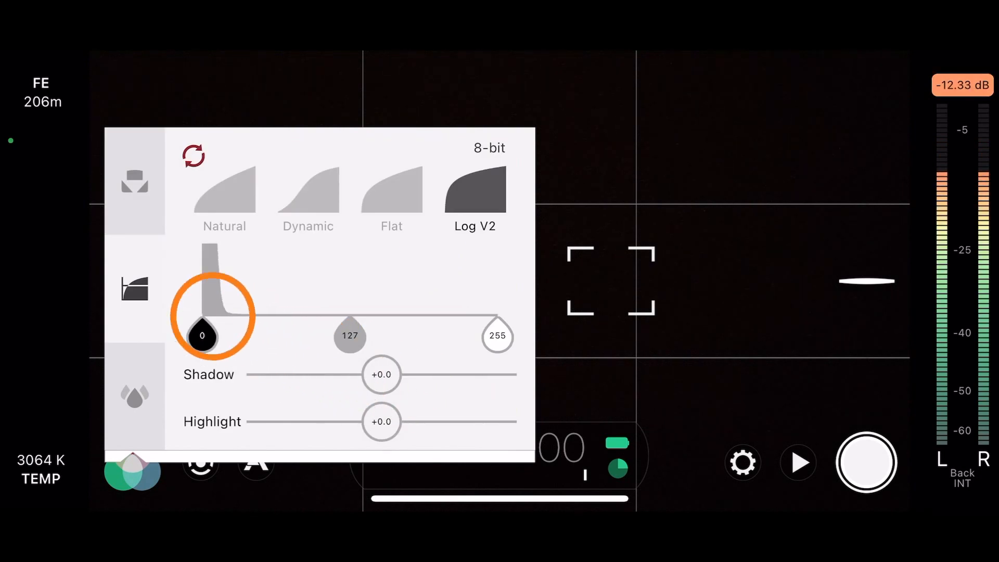
- Preview the Natural and Flat gamma curves, keep Log V2, and view saturation settings
left_click(134, 290)
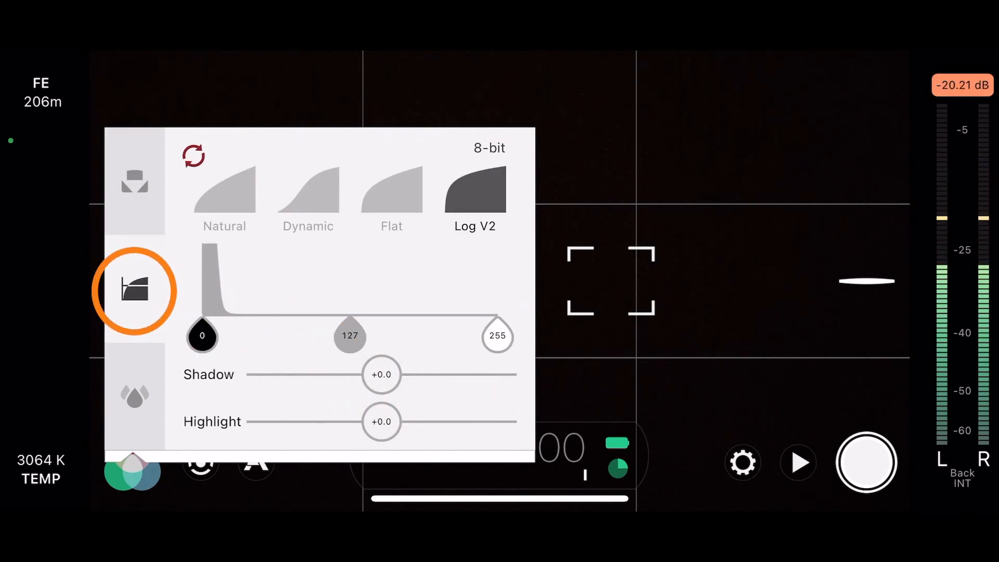
left_click(224, 198)
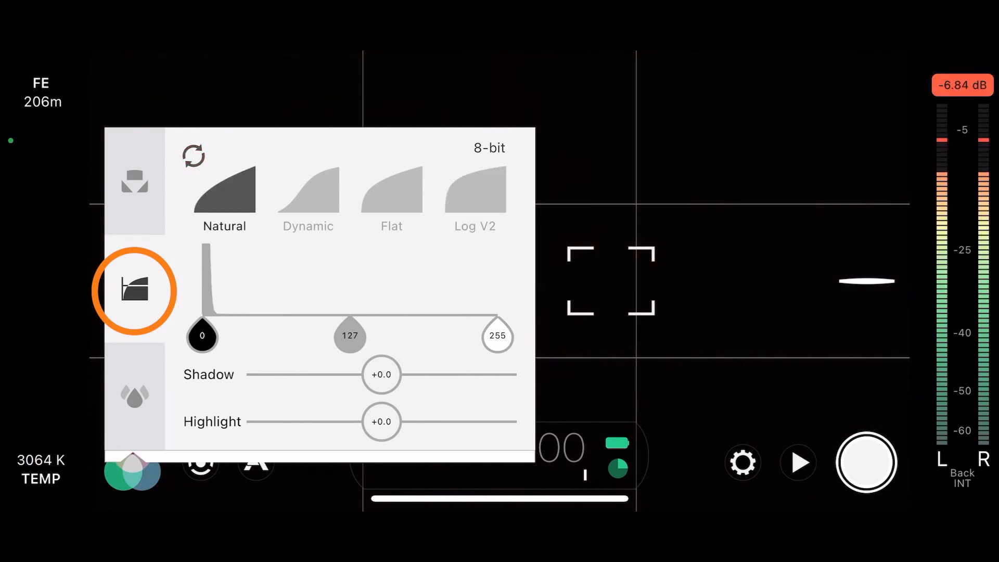
left_click(391, 194)
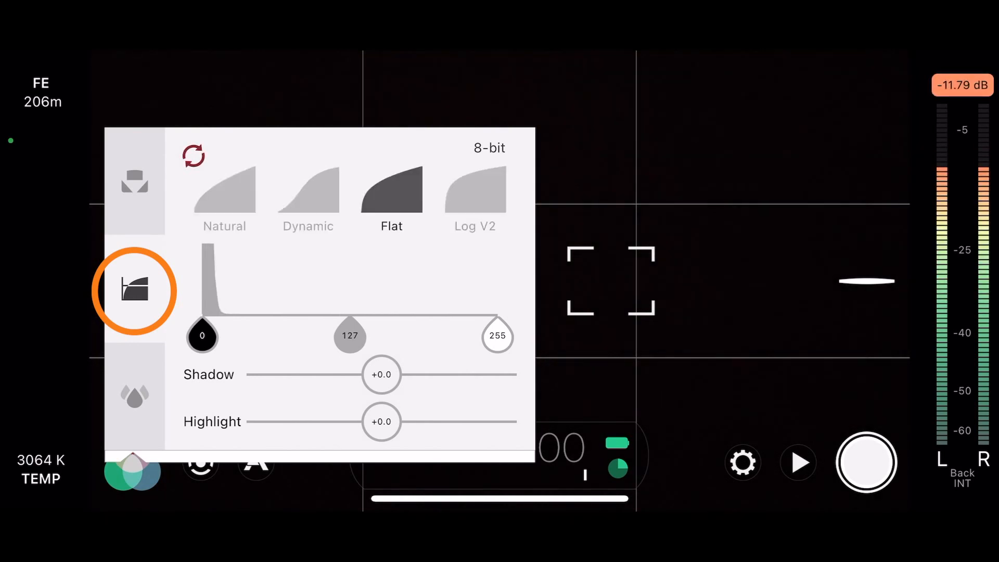
left_click(474, 191)
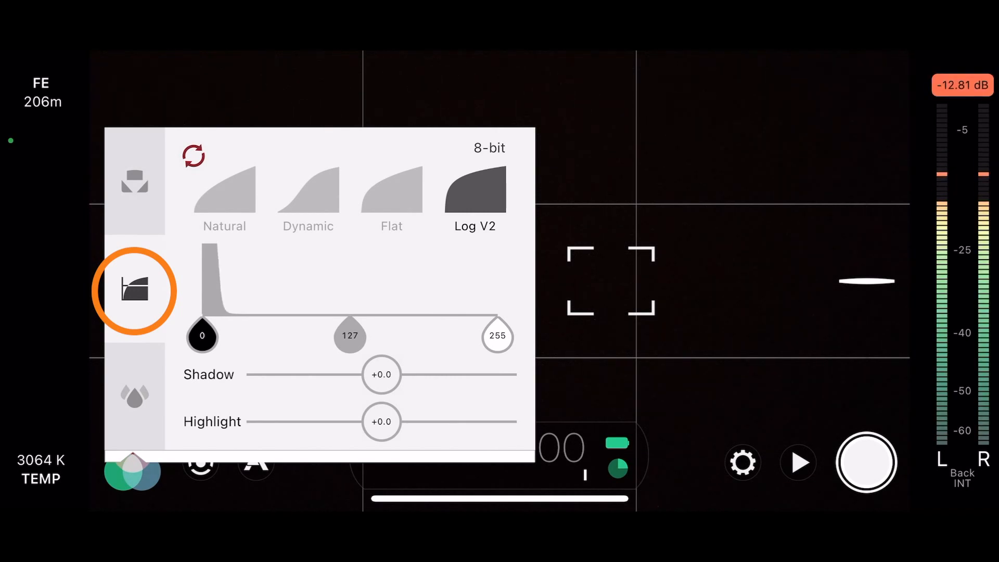
left_click(135, 395)
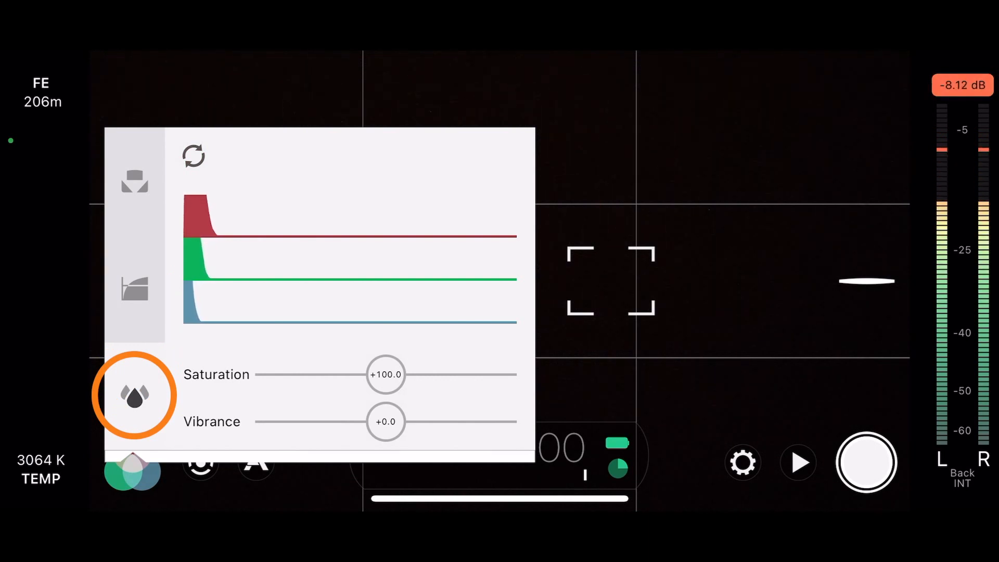
- Close the colour panel and bring up manual controls at ISO 2017 and 1/48 shutter
left_click(200, 462)
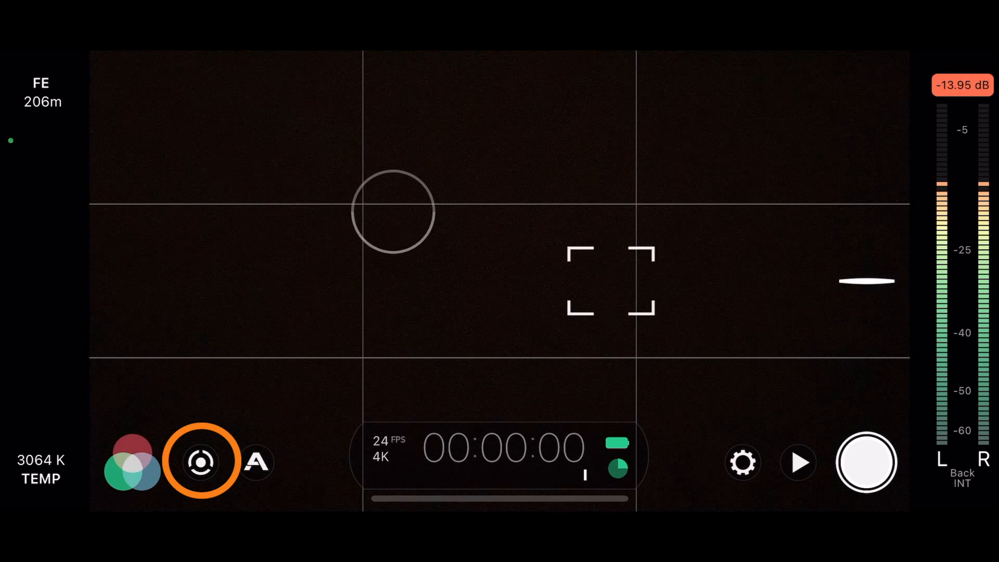
left_click(201, 462)
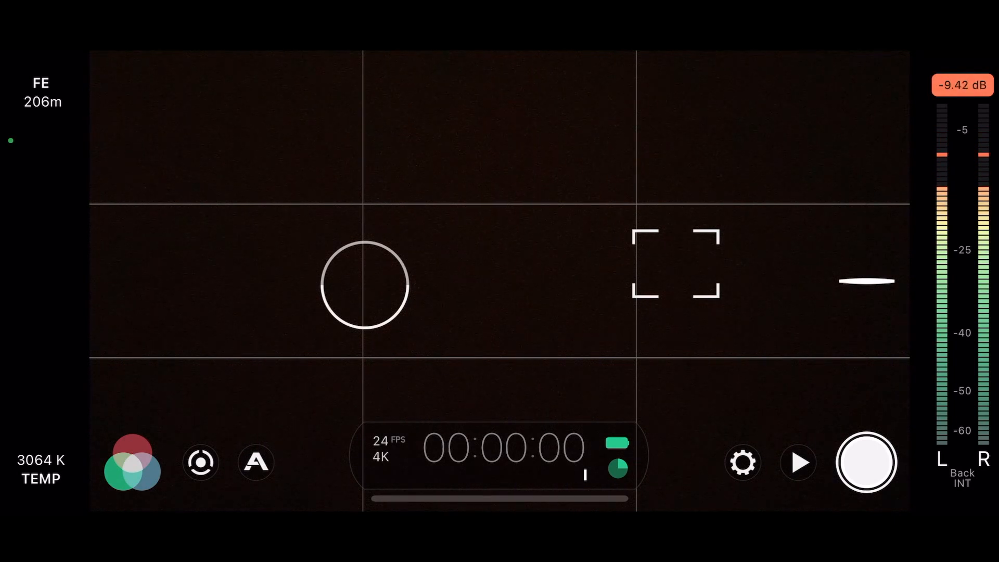
left_click(365, 284)
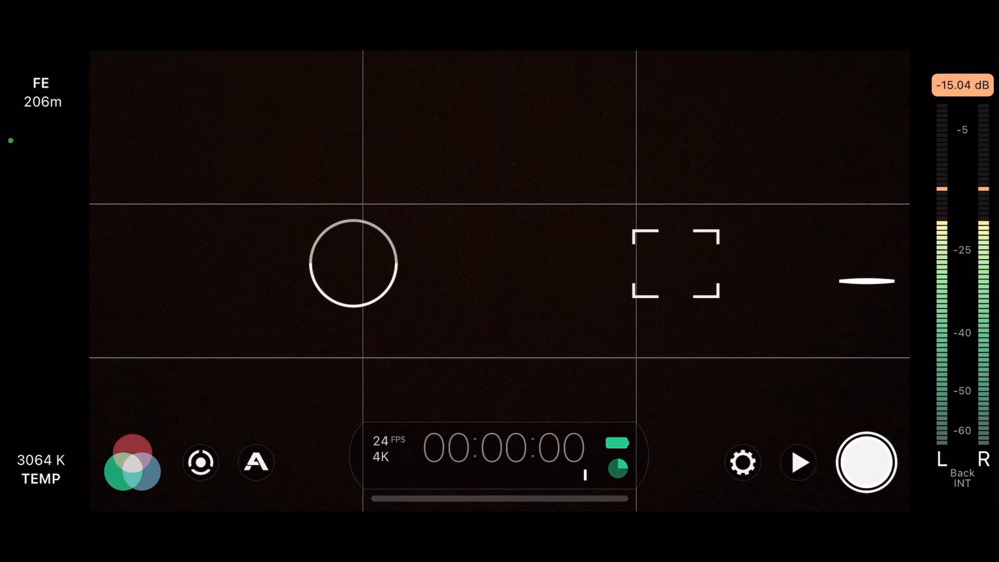
left_click(201, 462)
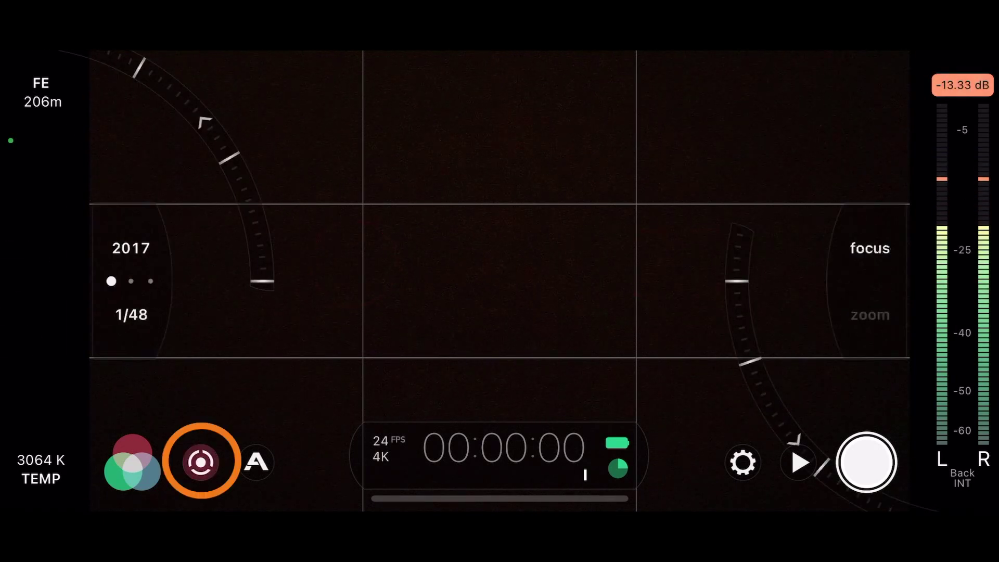
- Drop ISO to 162 at 1/24 shutter, then lock exposure and focus and hide the arcs
left_click(201, 461)
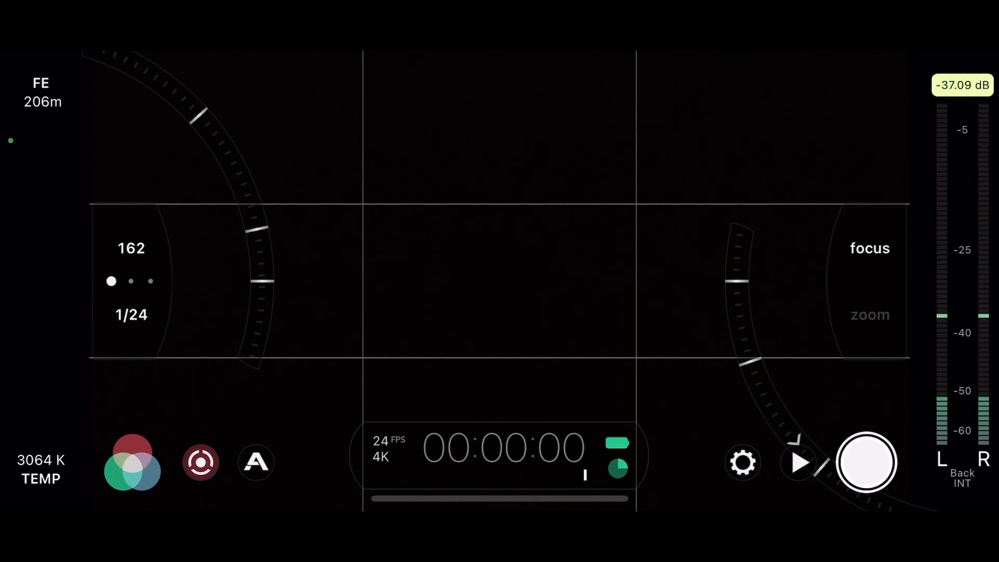
left_click(131, 314)
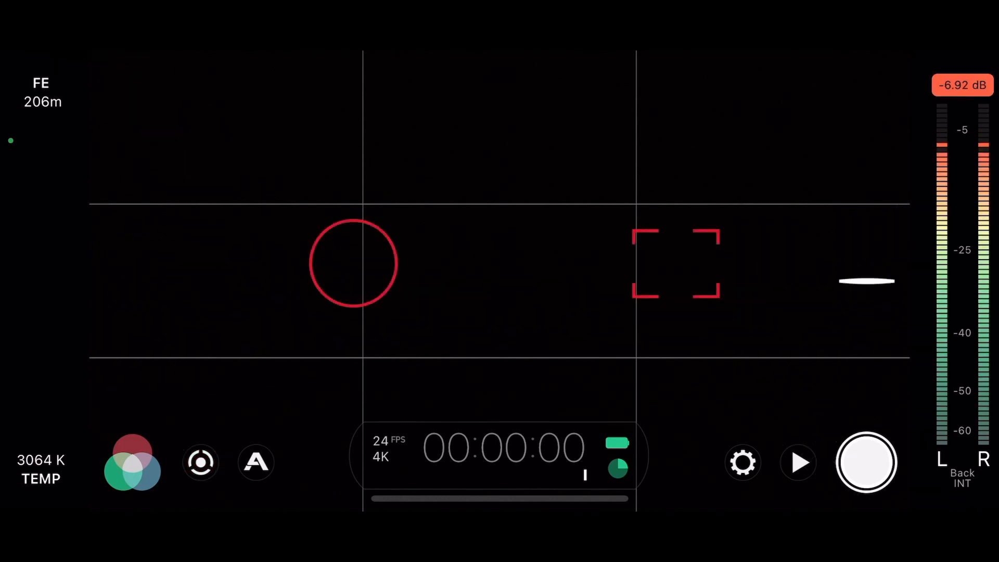
- Reopen the manual arcs at ISO 162, 1/48 and show zebra, false color, clipping and peaking tools
left_click(199, 462)
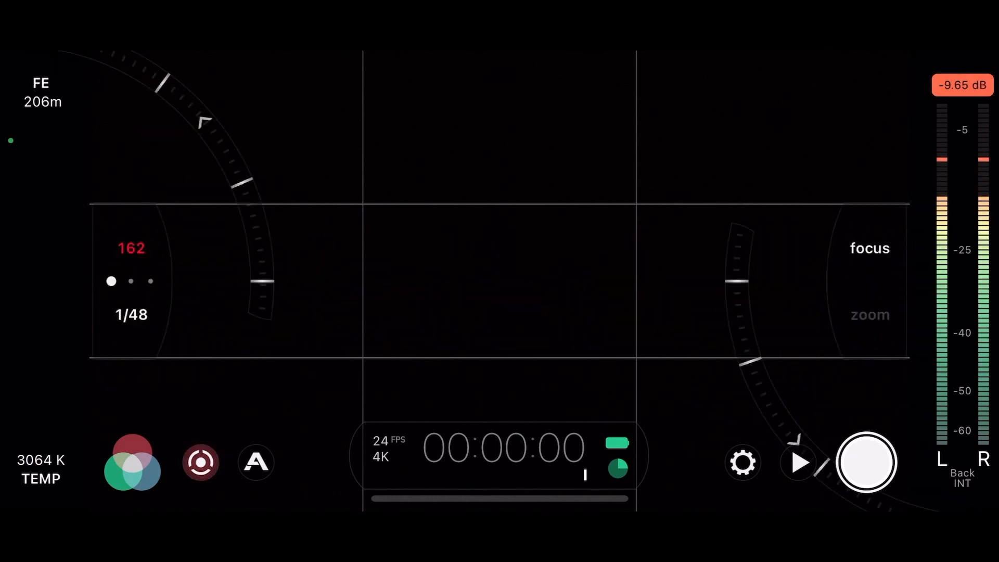
left_click(256, 462)
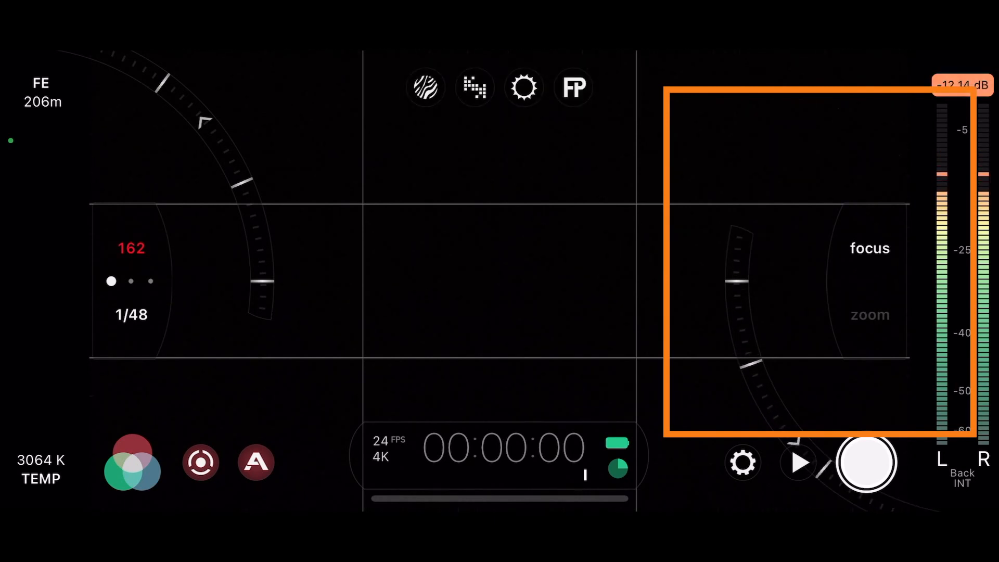
- Set the right arc selector to zoom and move to the newer camera layout at 4K, 24 fps
left_click(870, 315)
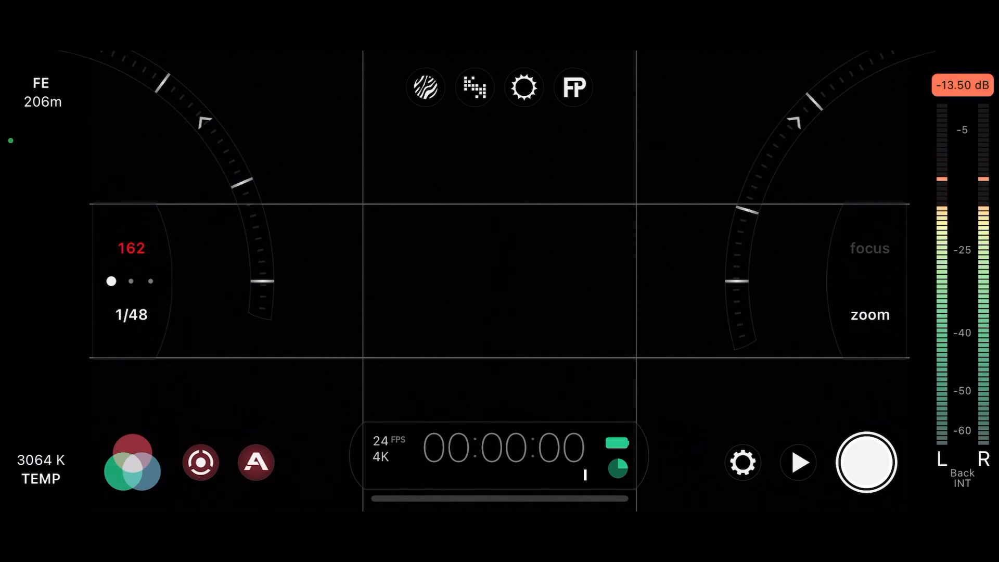
left_click(503, 456)
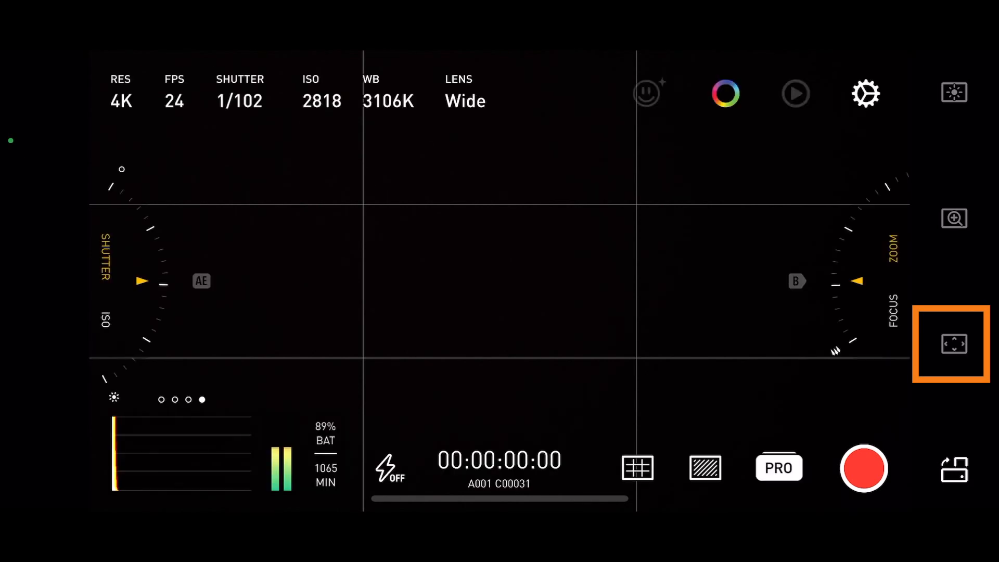
left_click(955, 344)
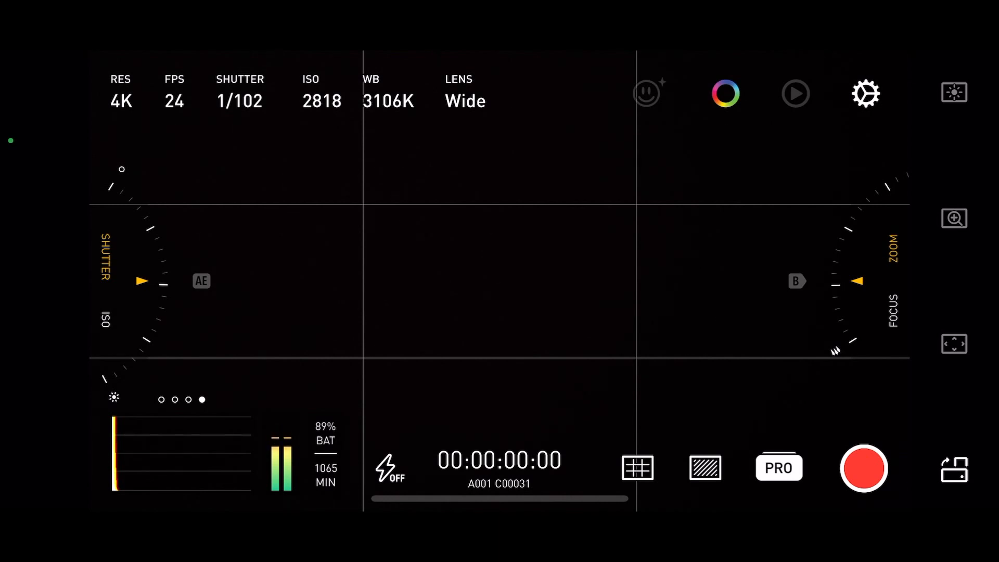
left_click(779, 469)
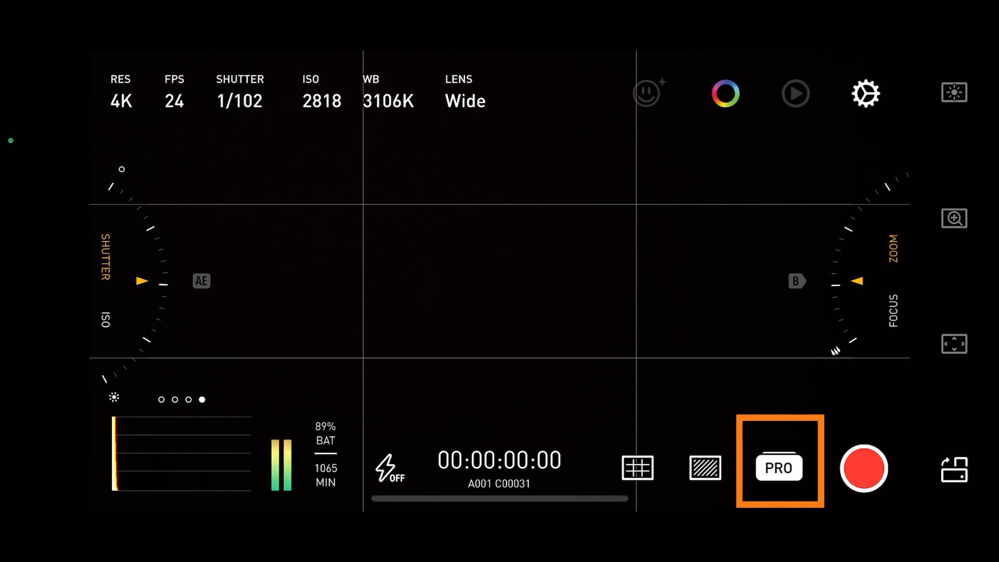
left_click(778, 468)
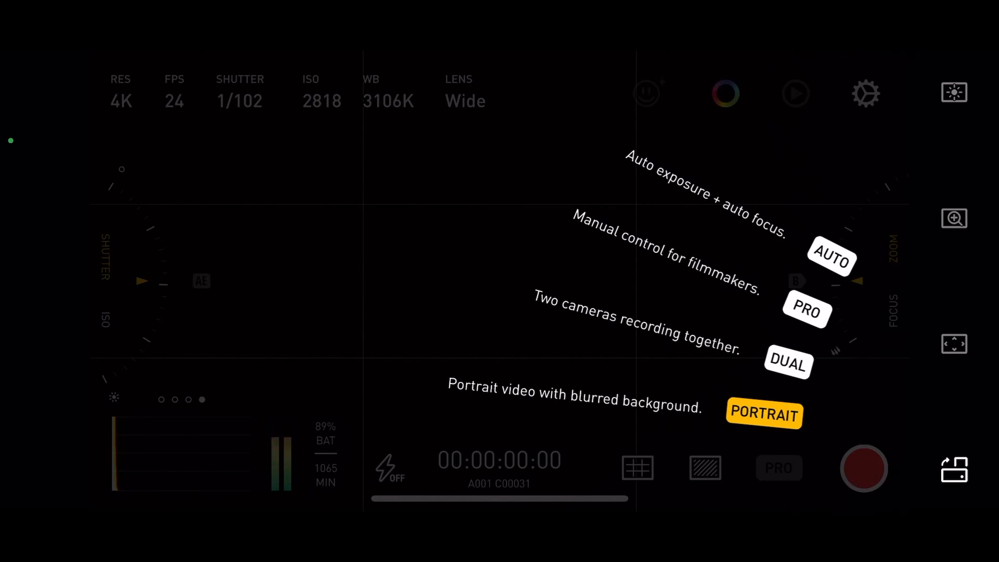
left_click(832, 259)
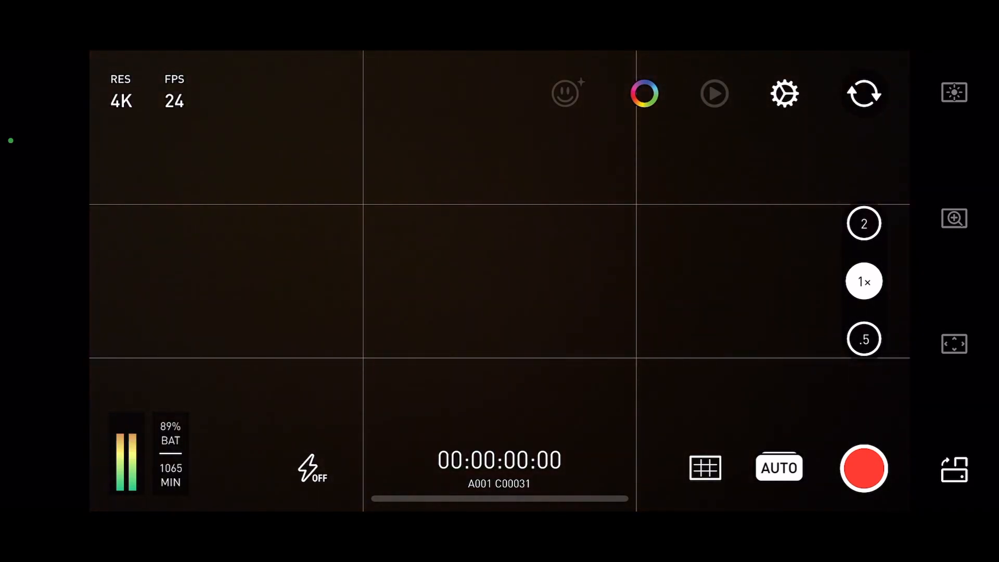
left_click(779, 469)
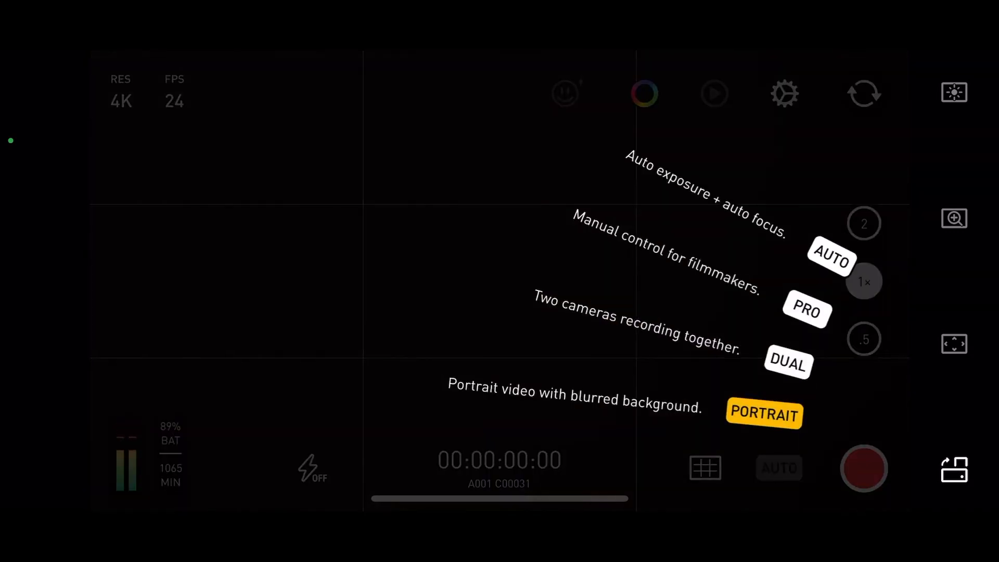
left_click(807, 312)
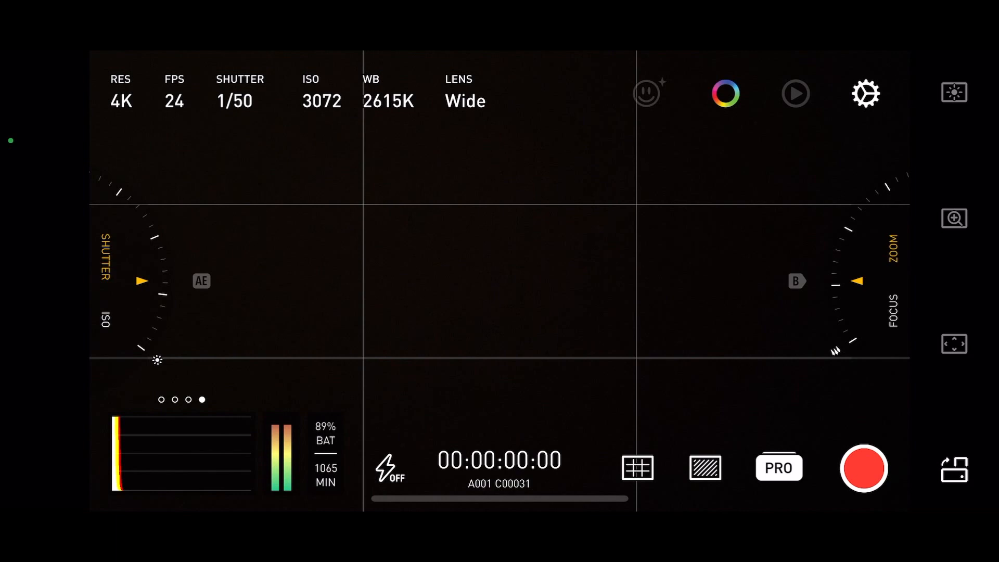
- Leave resolution at 4K and frame rate at 24 fps, set shutter to 1/48, and open ISO
left_click(299, 94)
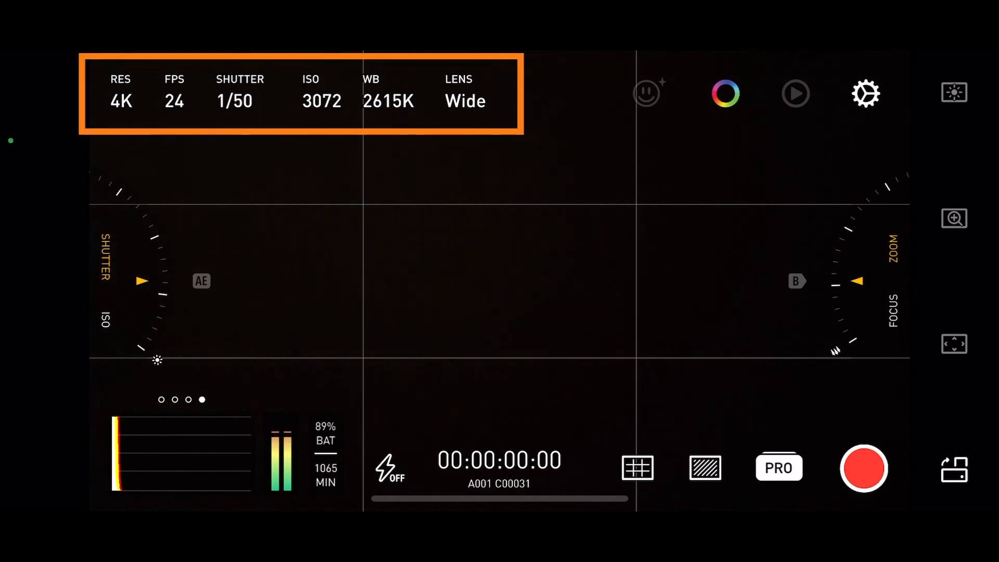
left_click(120, 94)
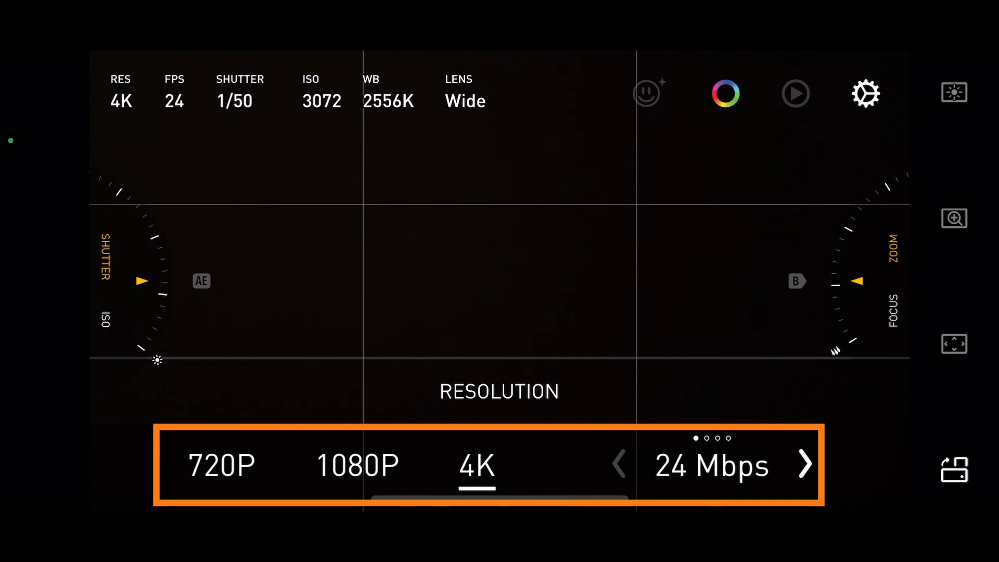
left_click(476, 466)
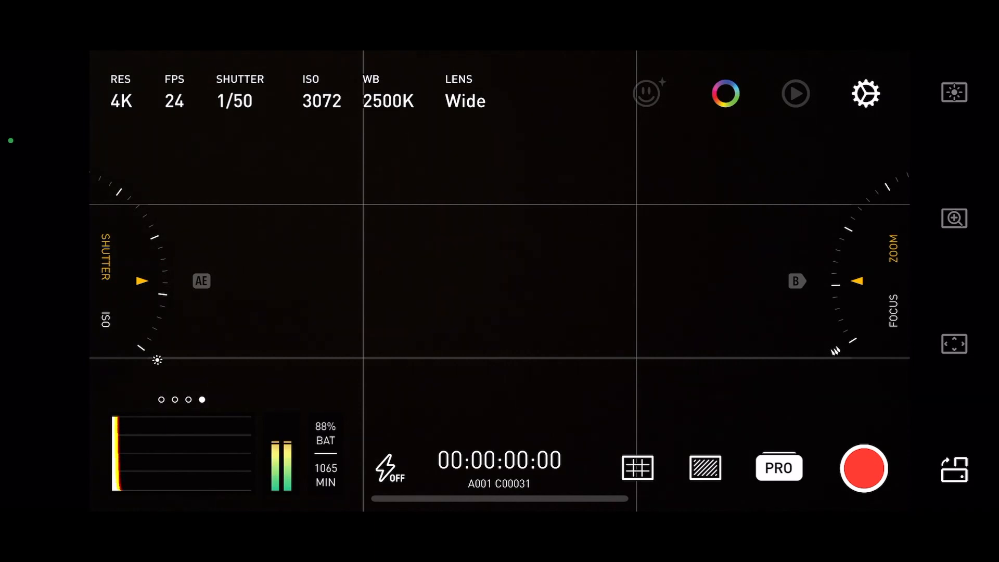
left_click(174, 93)
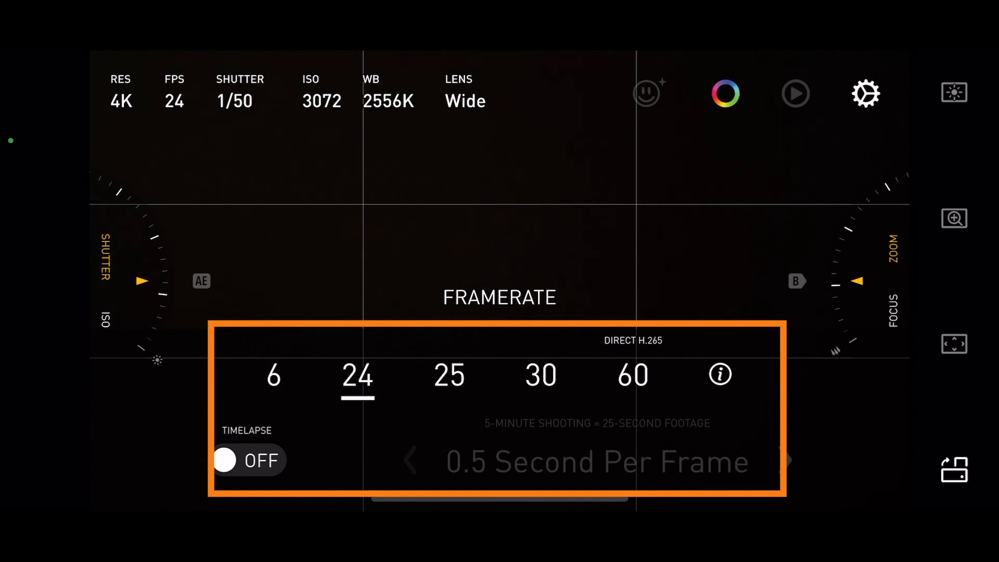
left_click(247, 460)
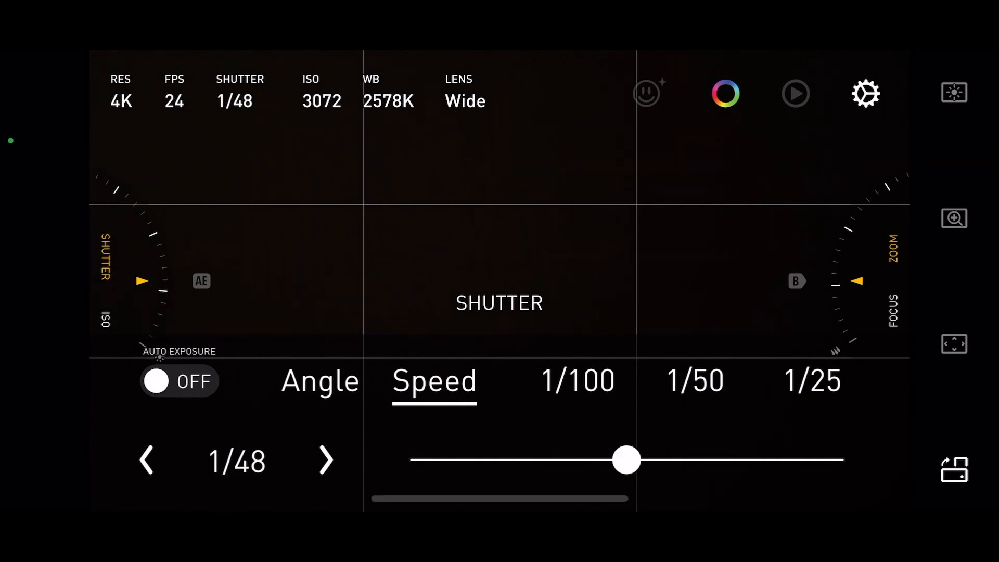
left_click(321, 94)
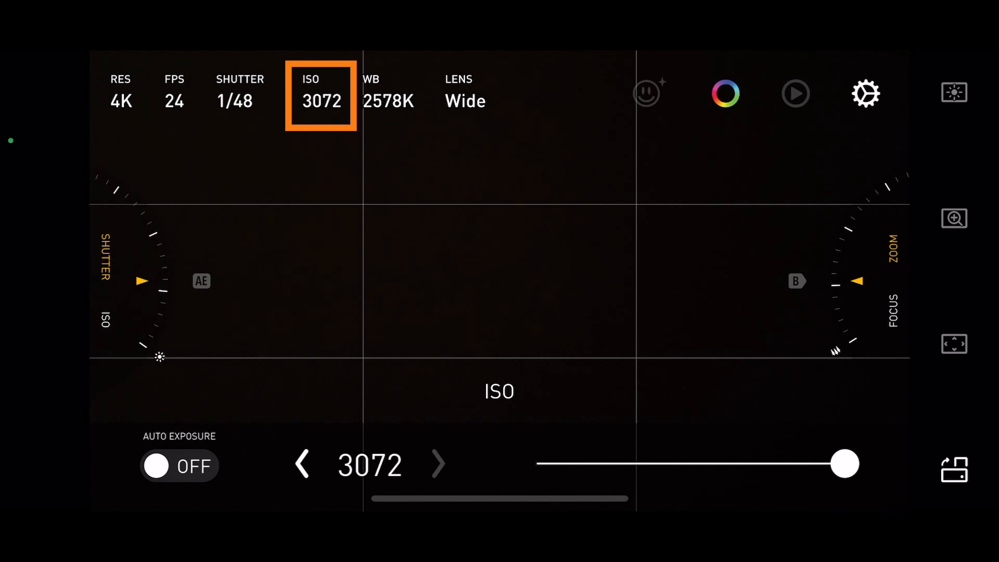
- Keep exposure manual at ISO 1094 and 1/50, and lock white balance at 2538K
left_click(179, 466)
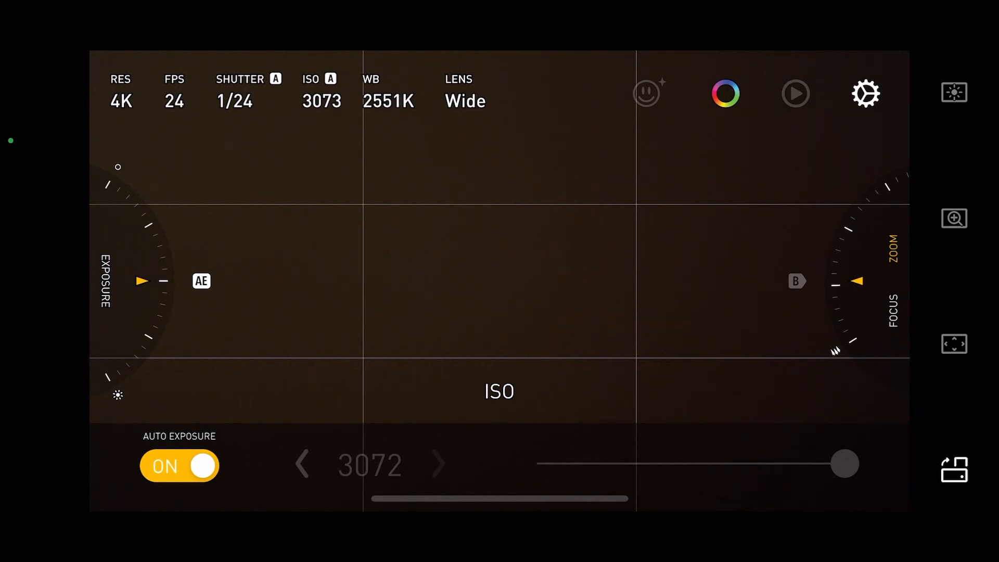
left_click(180, 466)
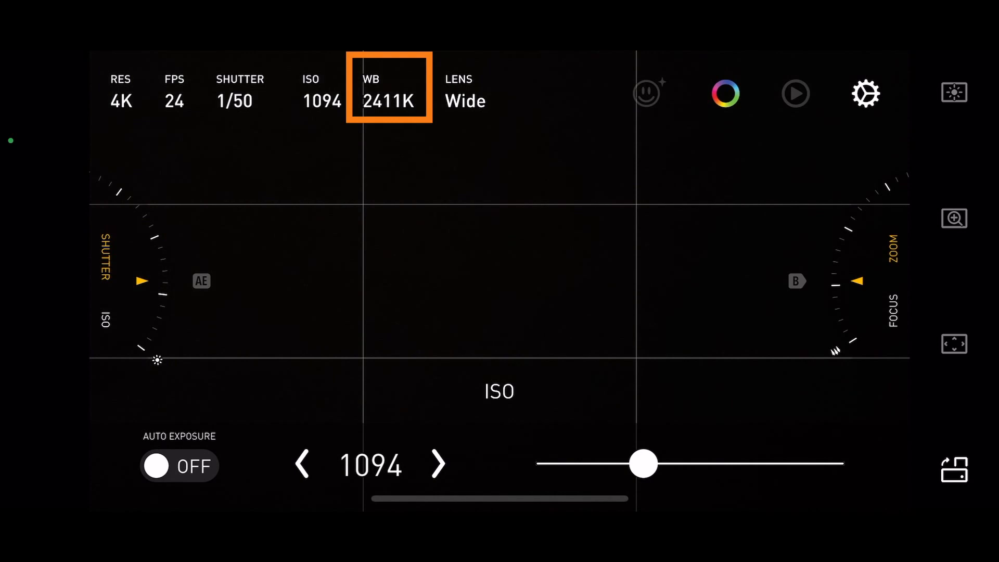
left_click(389, 93)
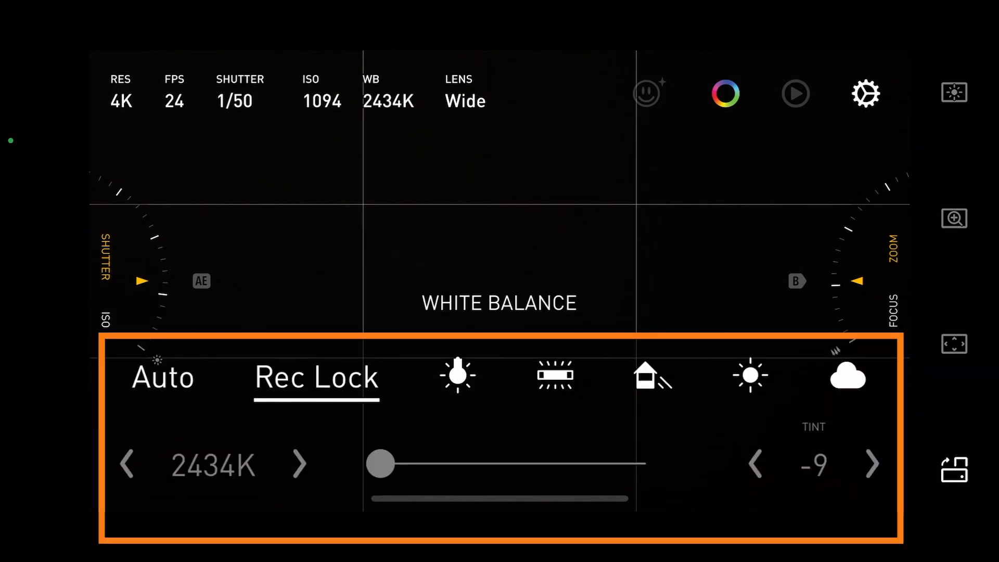
left_click(162, 377)
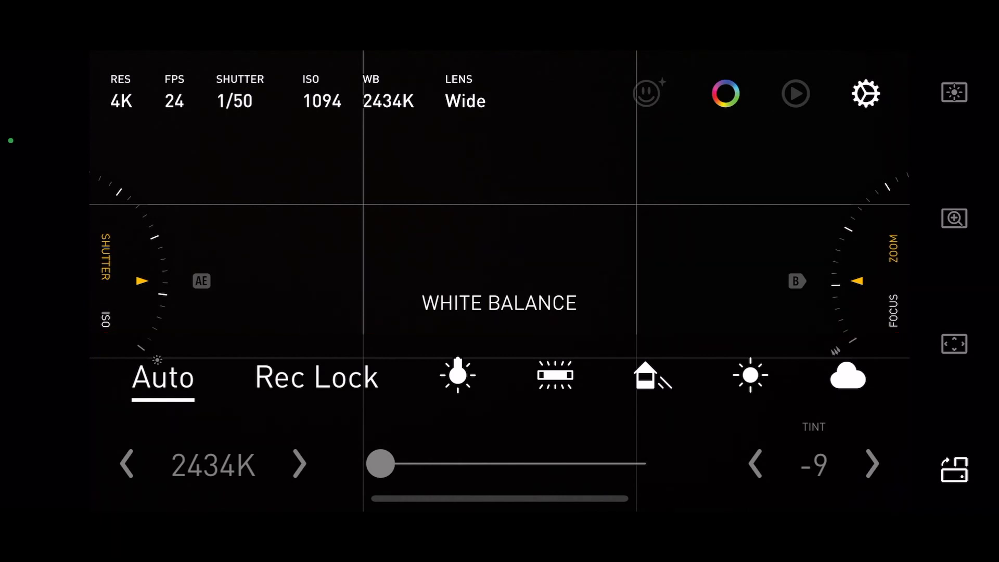
left_click(750, 376)
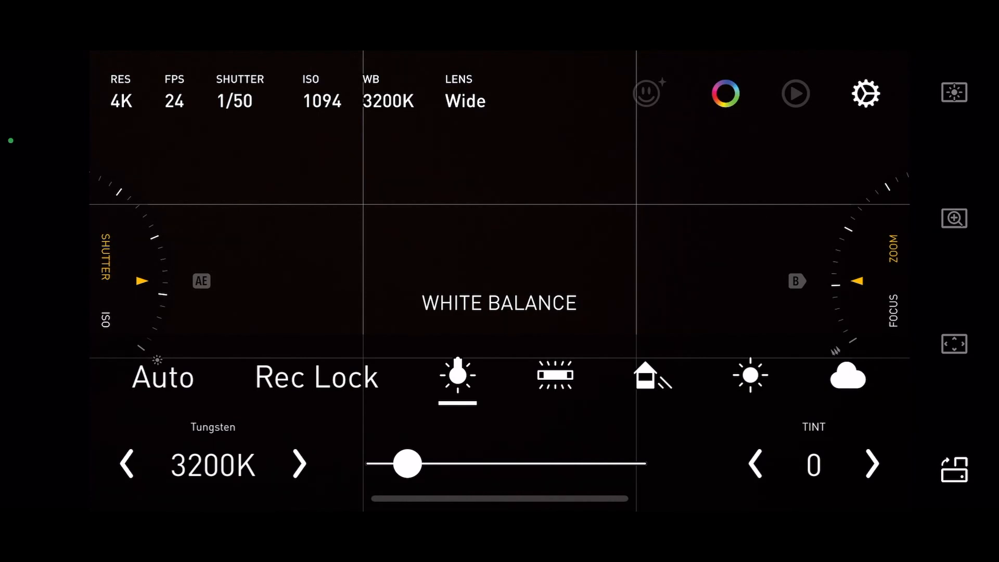
left_click(316, 377)
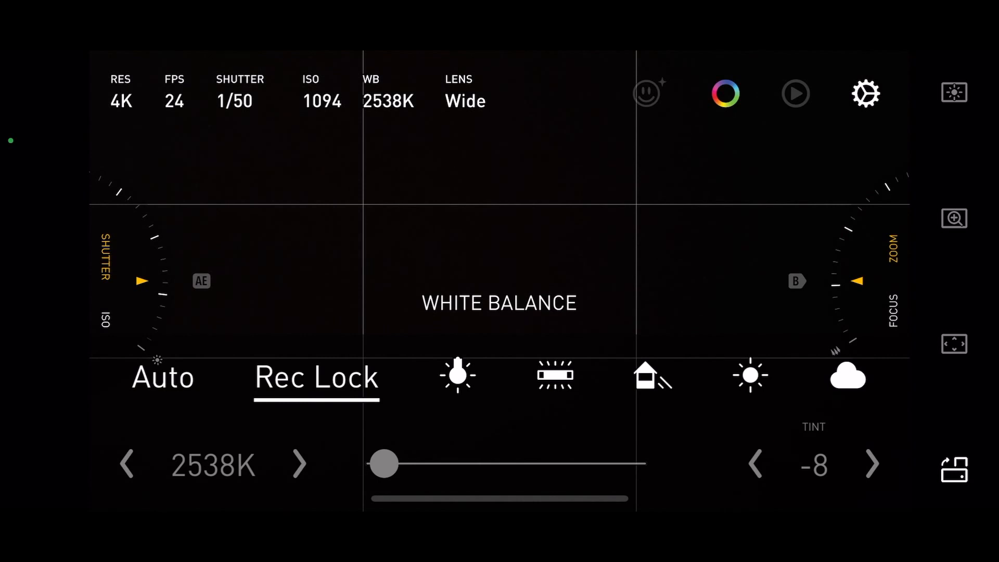
left_click(465, 93)
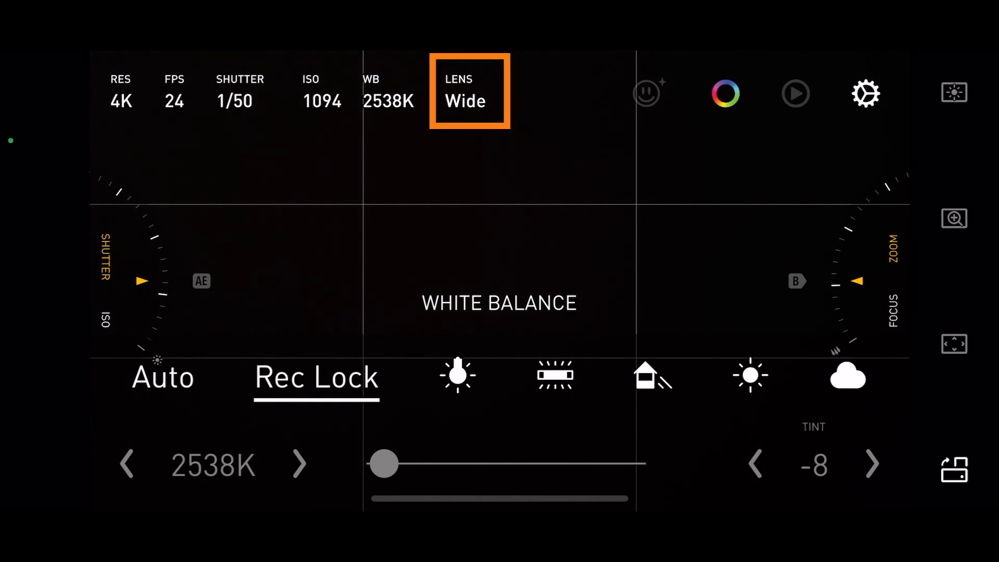
left_click(465, 92)
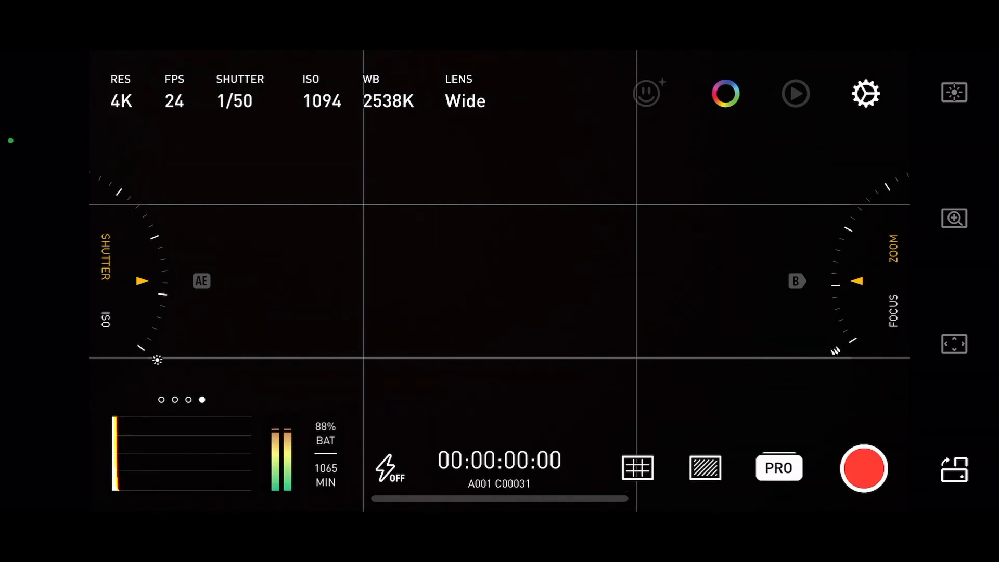
left_click(647, 94)
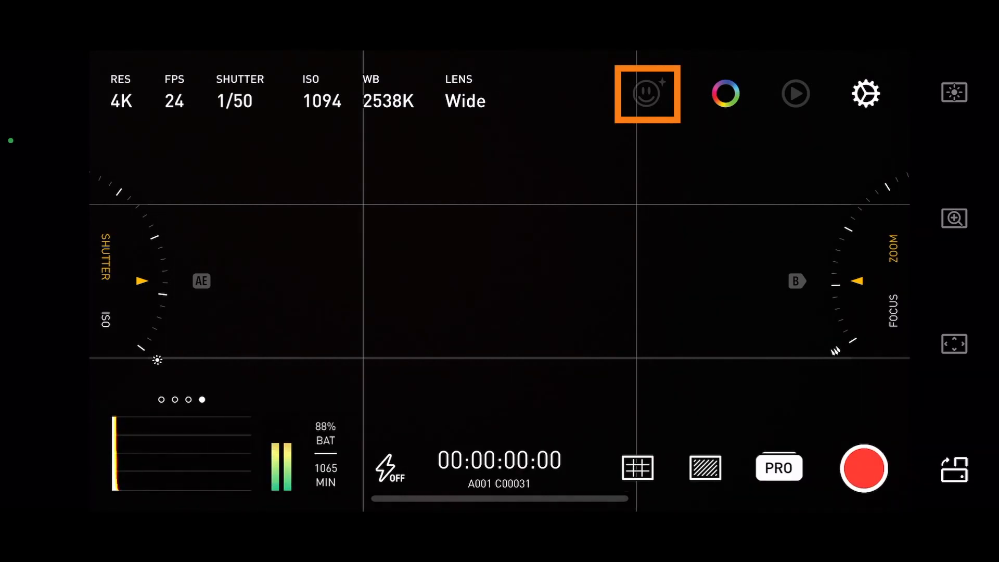
left_click(647, 94)
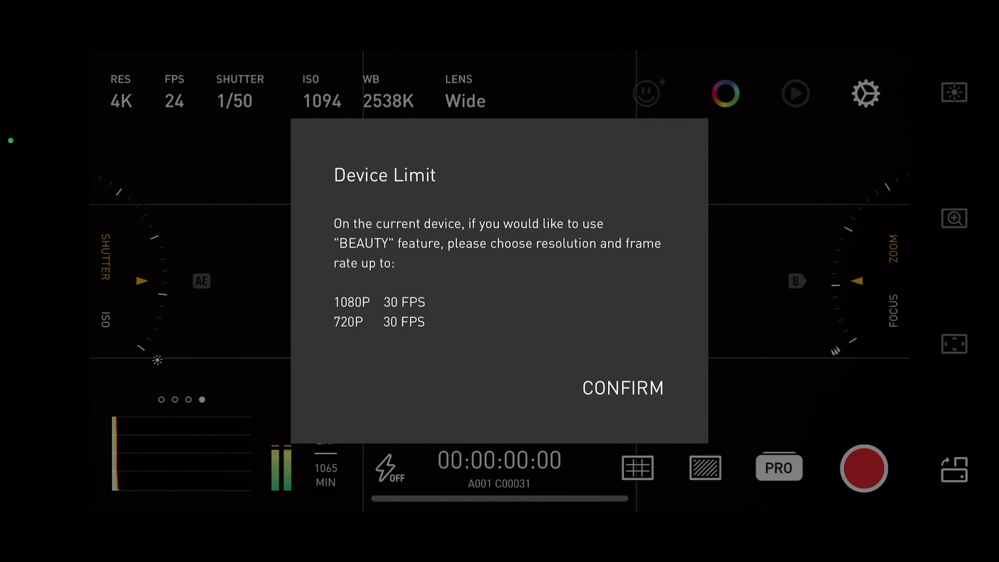
left_click(622, 387)
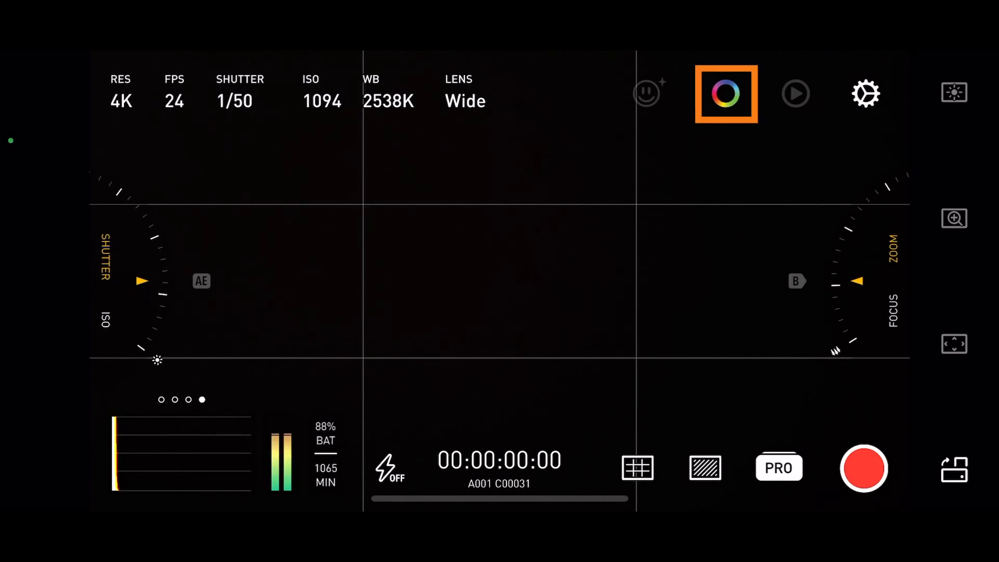
left_click(726, 94)
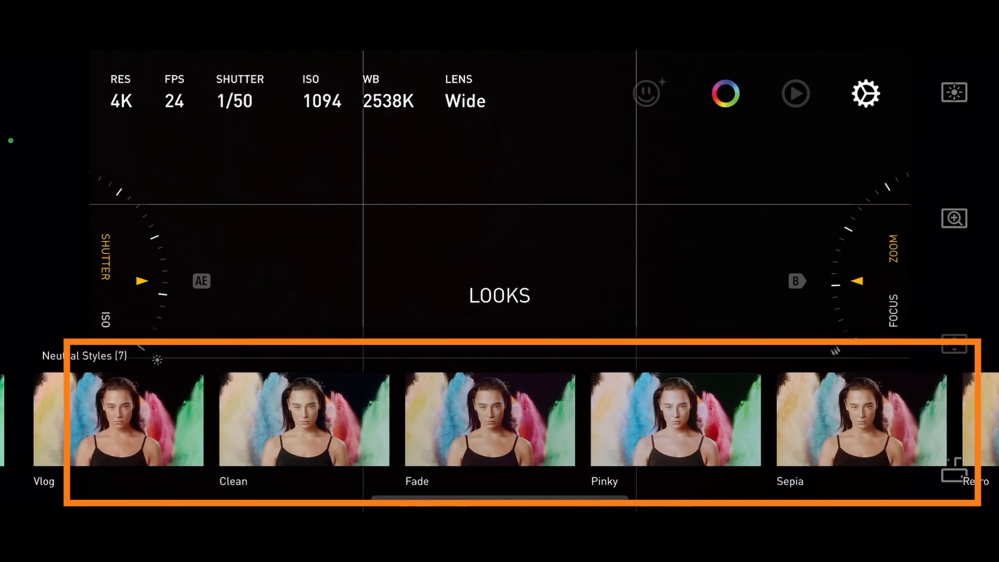
scroll("right", 3)
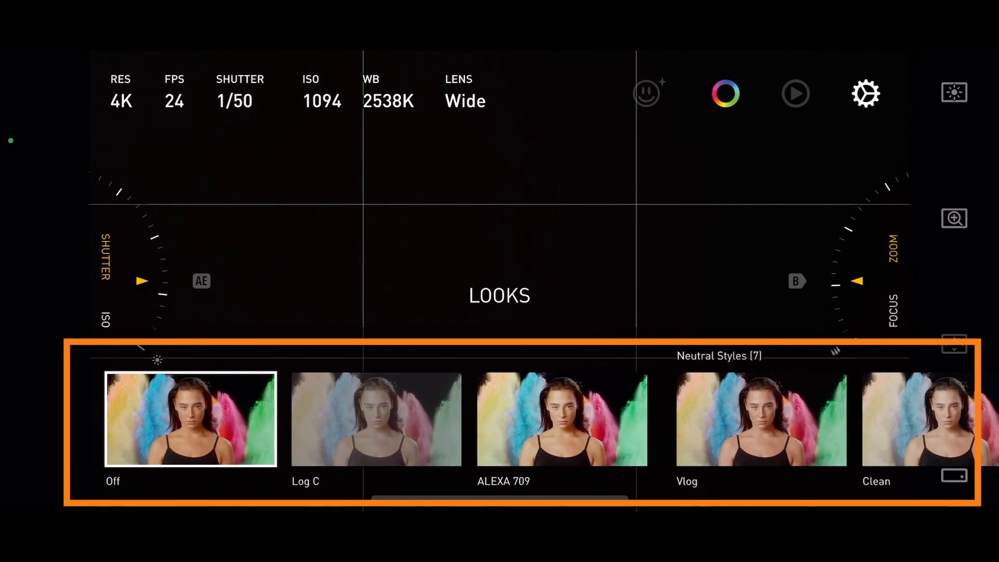
left_click(376, 420)
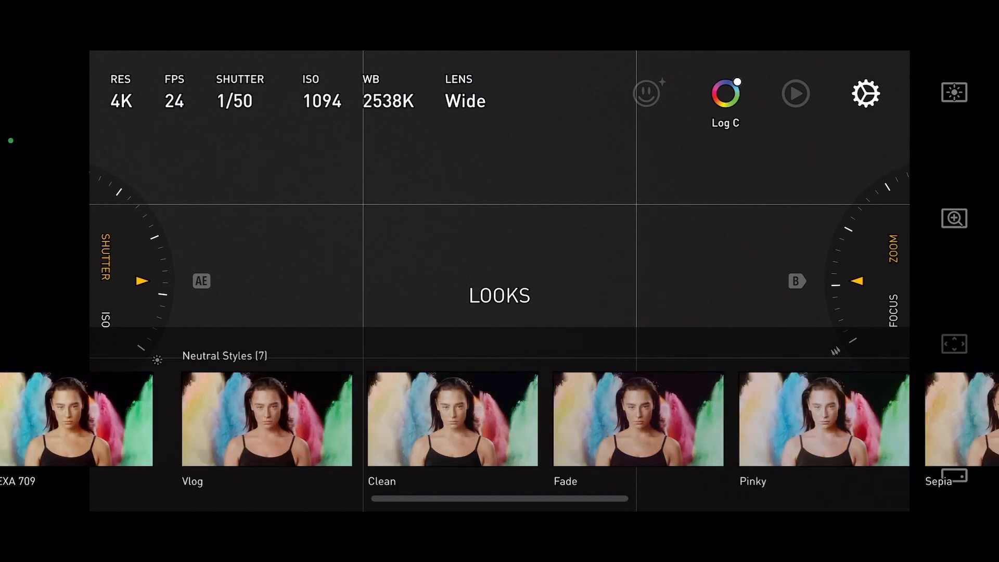
scroll("right", 3)
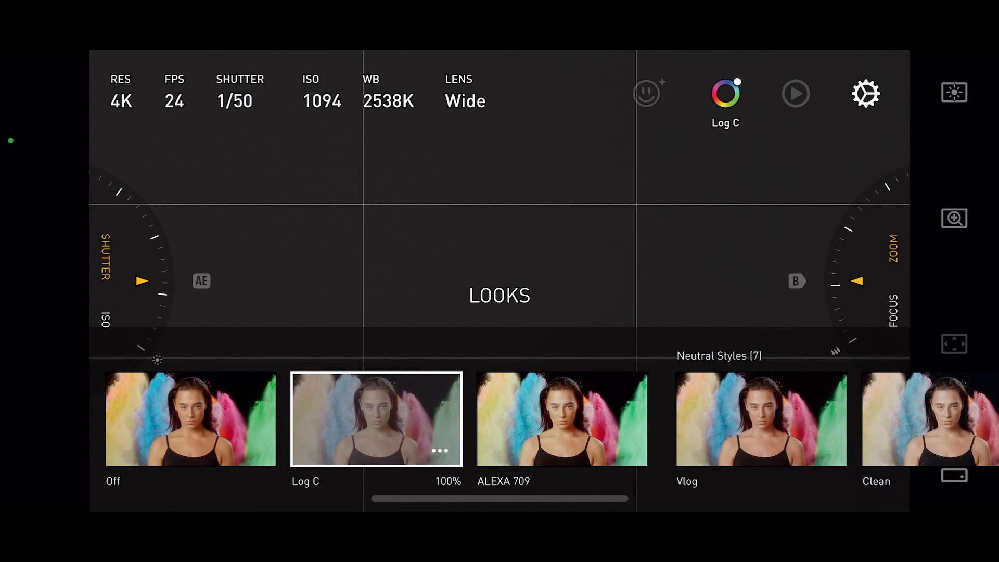
left_click(795, 94)
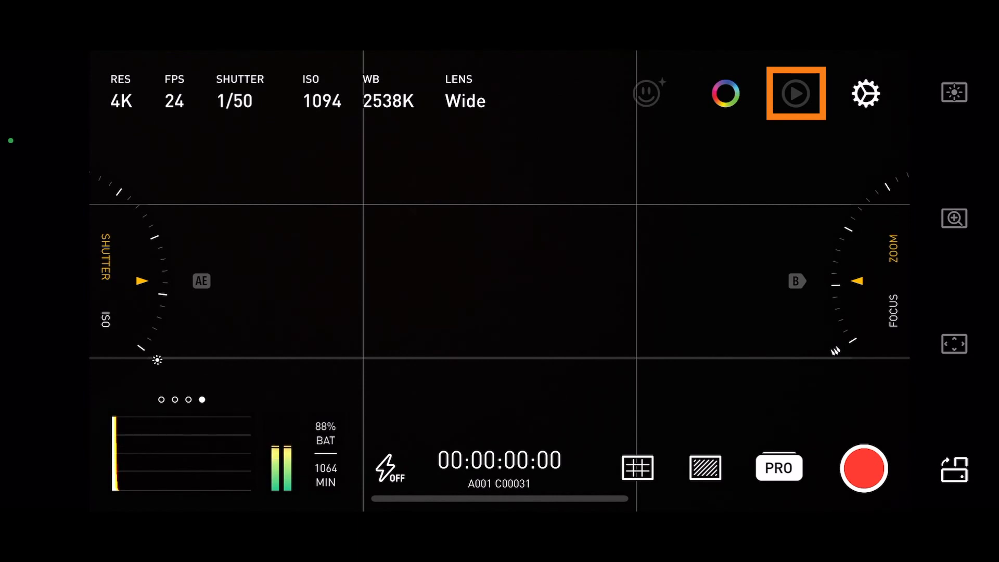
- In app settings, try Cinematic and Extreme stabilization, then return it to Standard
left_click(866, 93)
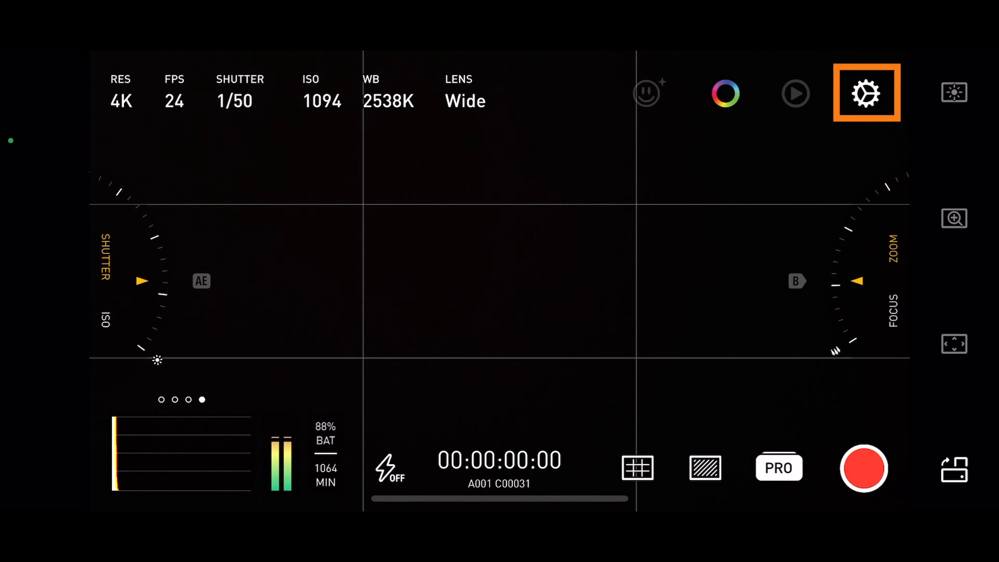
left_click(866, 94)
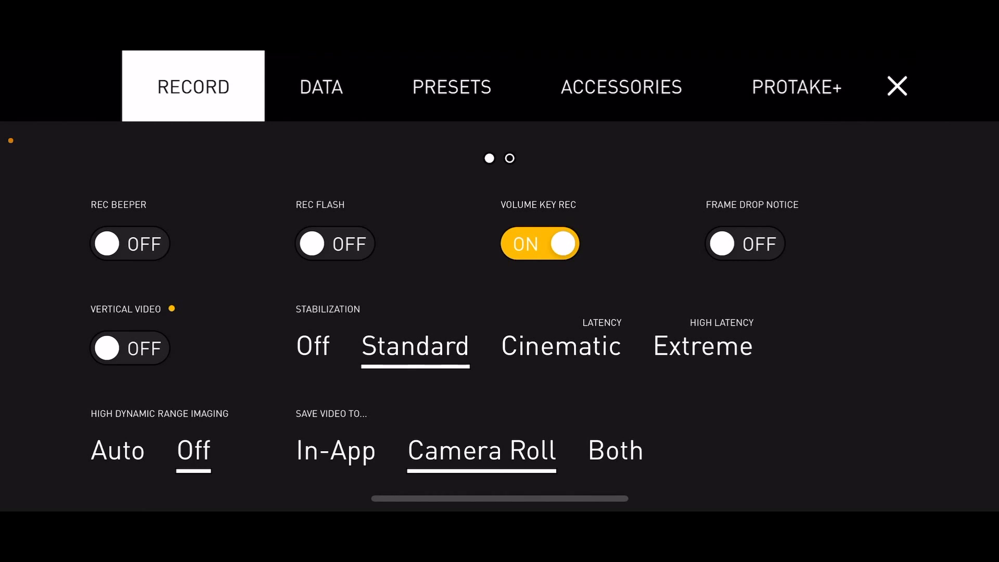
left_click(414, 347)
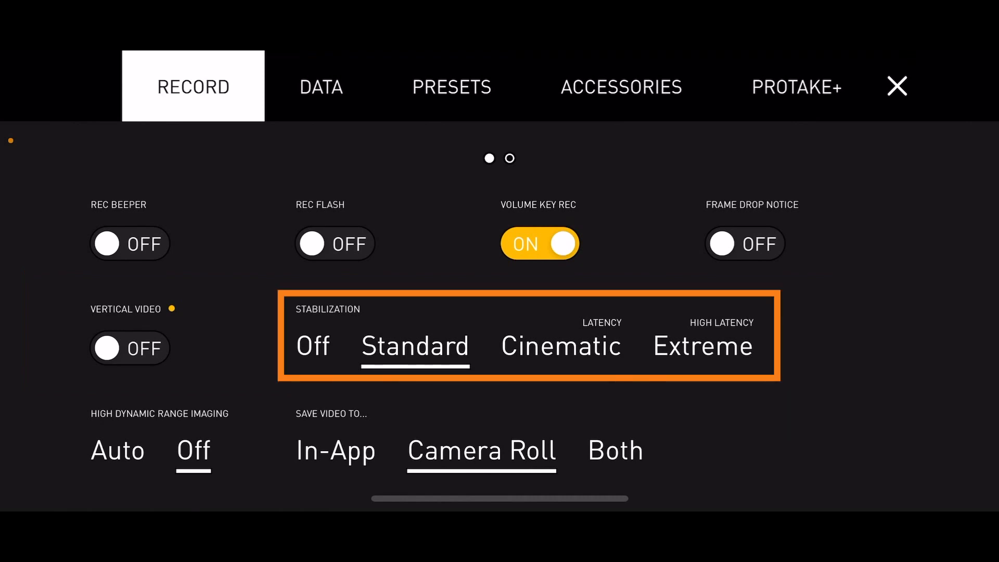
left_click(559, 346)
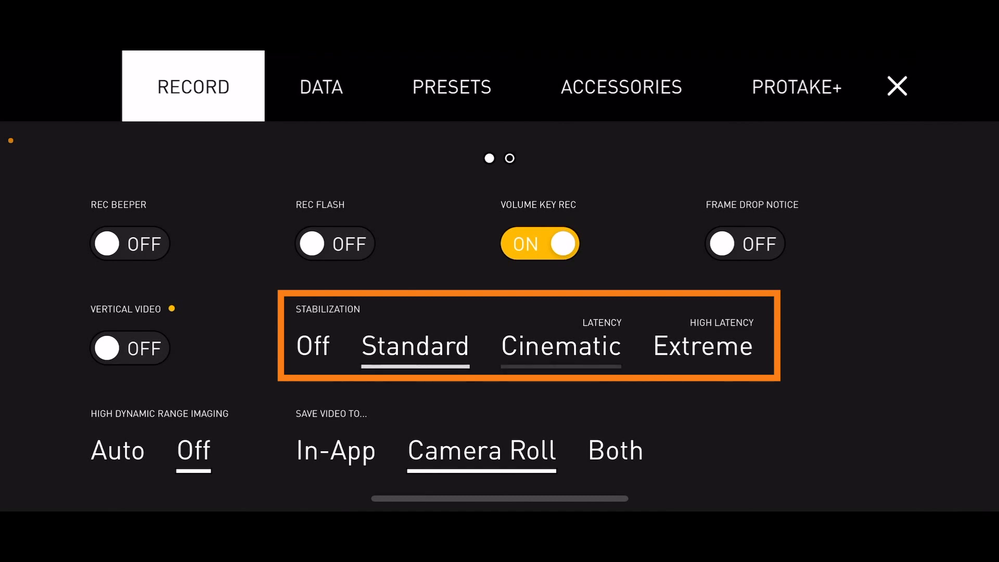
left_click(702, 347)
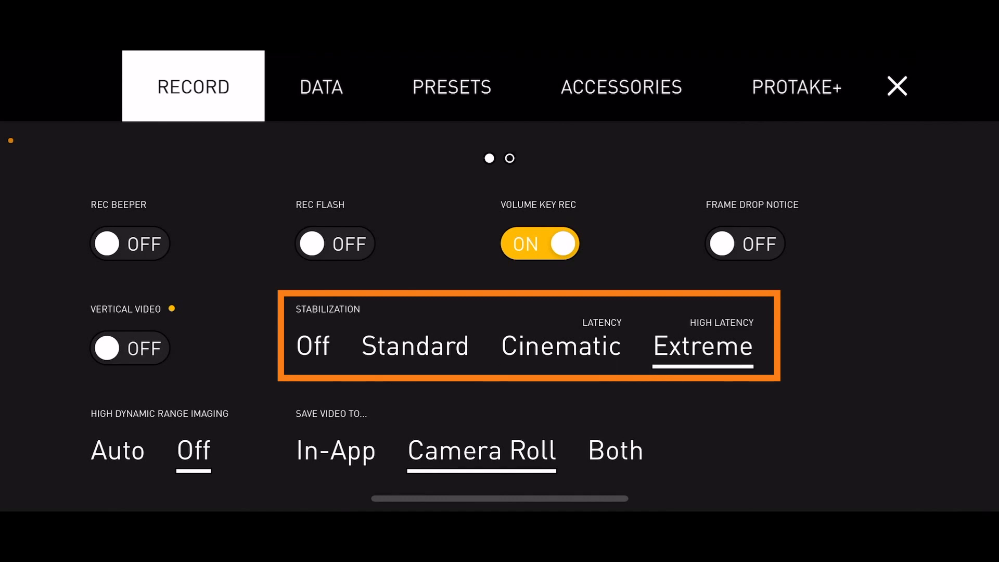
left_click(415, 346)
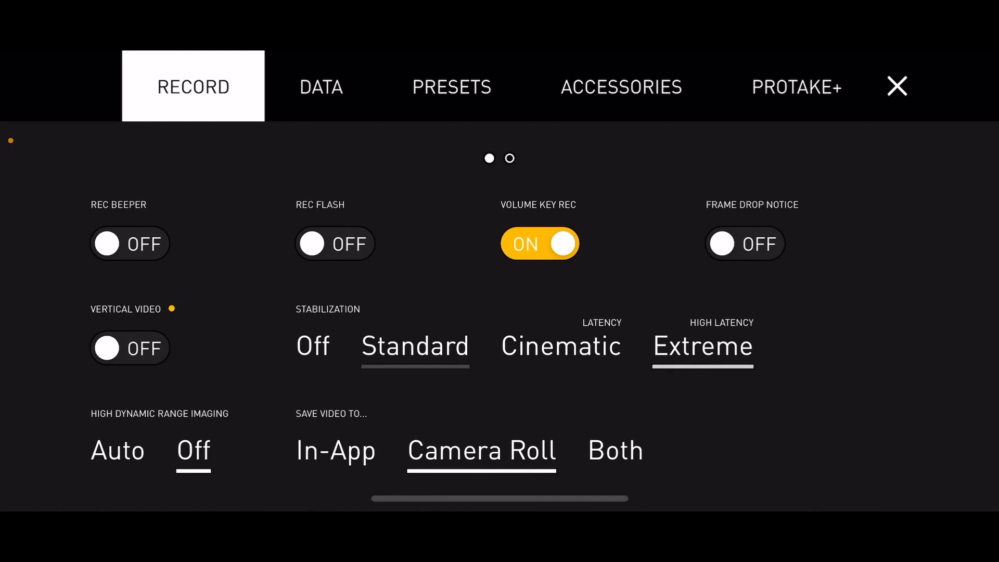
left_click(415, 346)
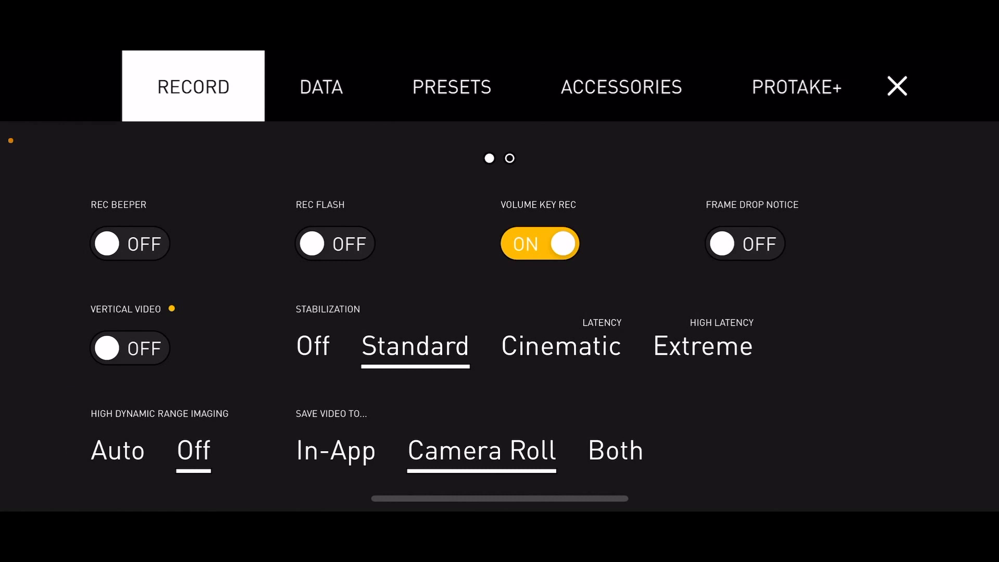
- Leave HDR off and save videos to Both app and Camera Roll
left_click(117, 449)
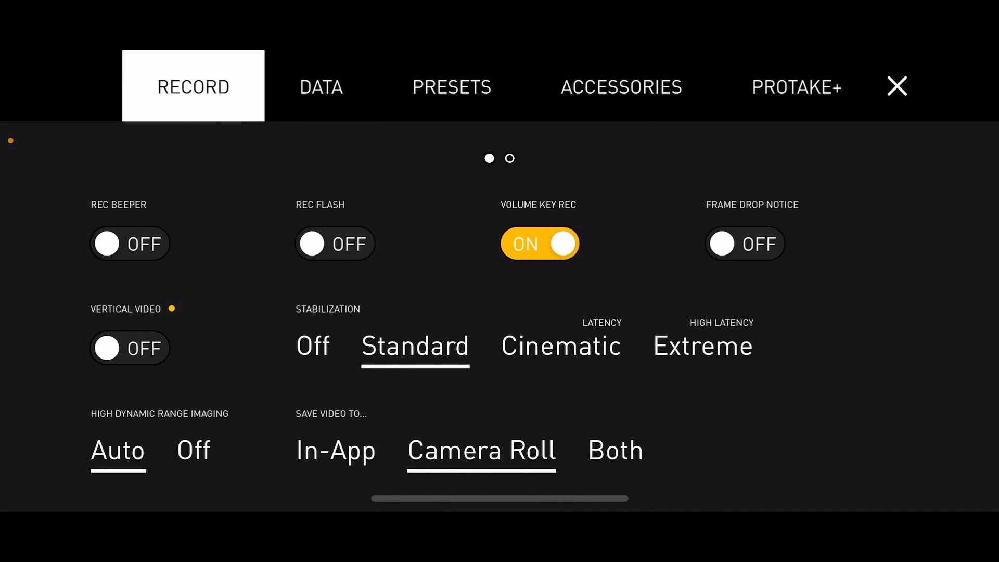
left_click(194, 451)
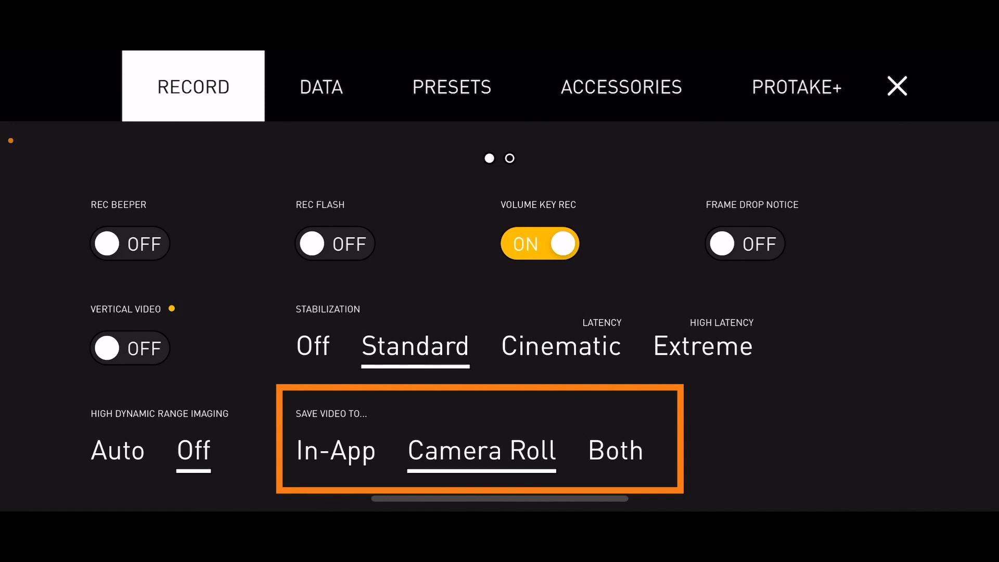
left_click(335, 450)
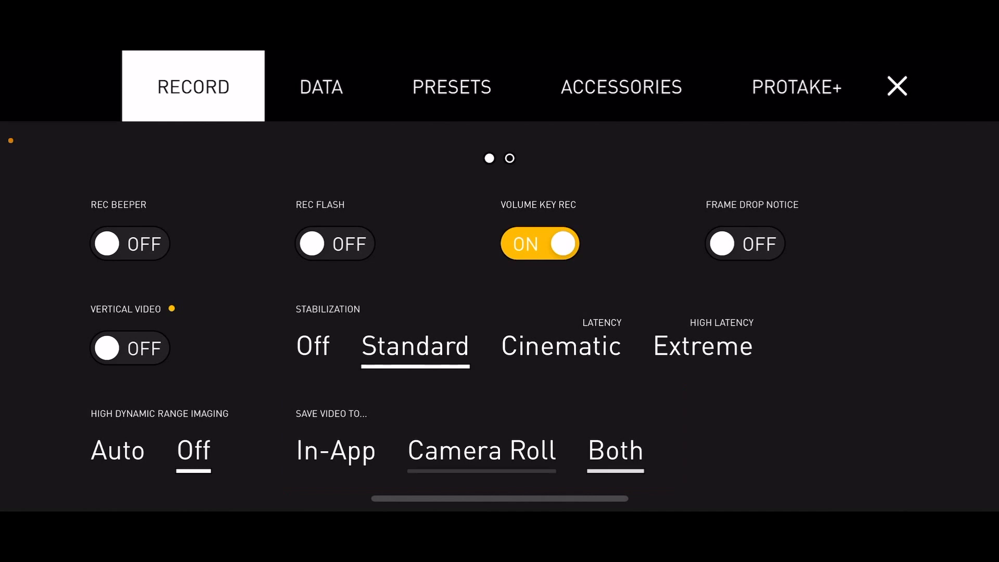
left_click(320, 87)
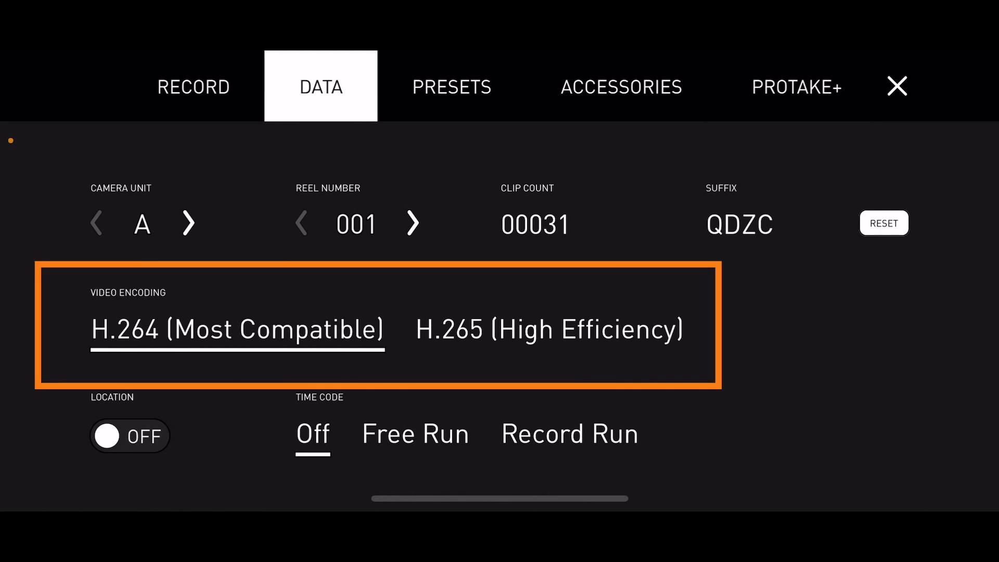
- Try H.265 encoding, revert to H.264, and view the empty presets page
left_click(549, 329)
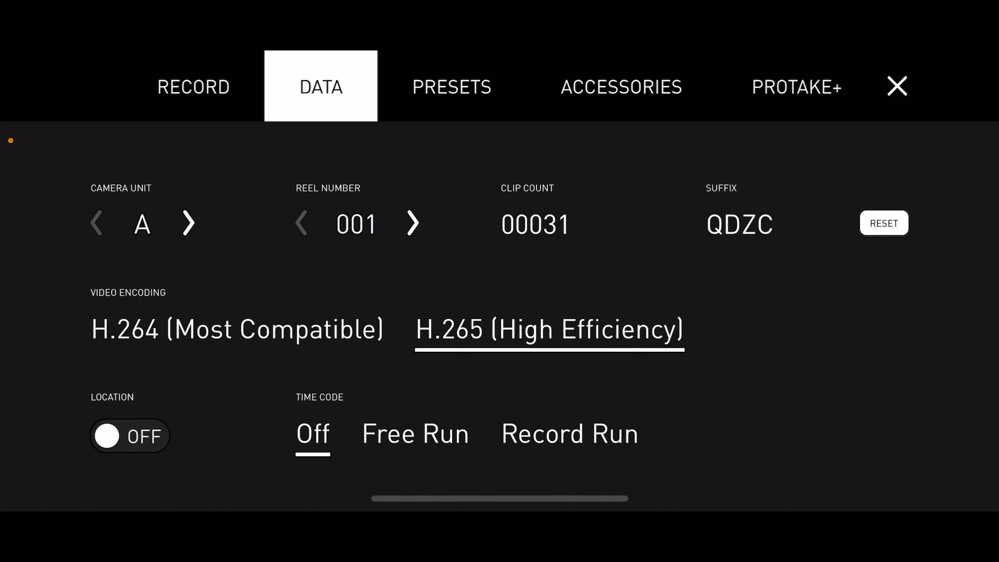
left_click(236, 329)
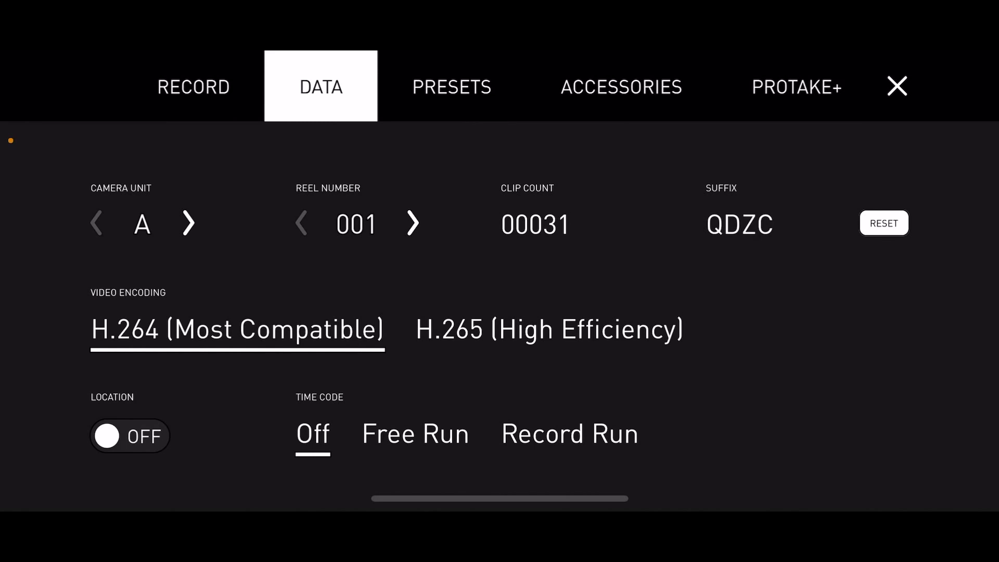
left_click(451, 87)
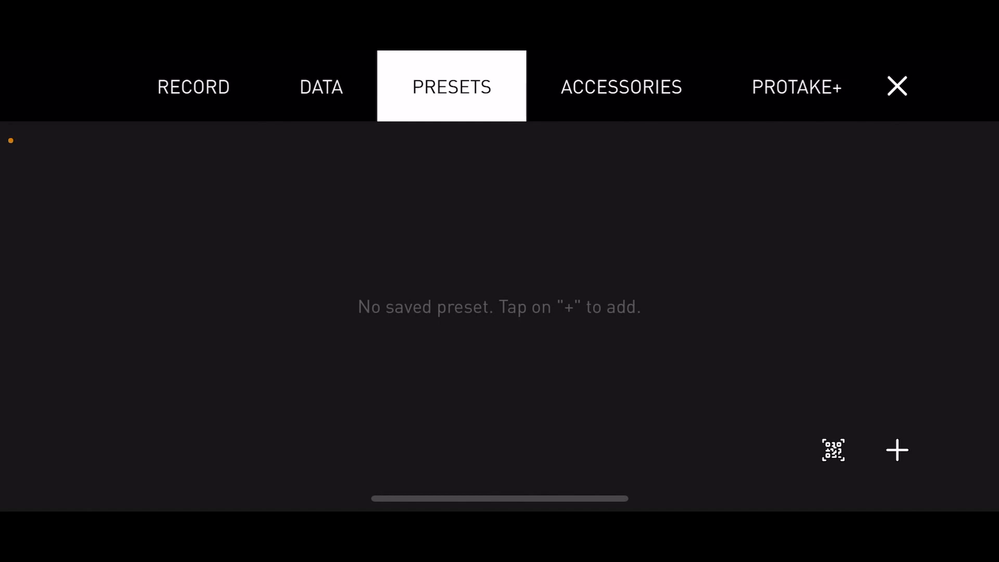
- Check that the gimbal, anamorphic and DOF accessories are all off, then view PROTAKE+
left_click(621, 87)
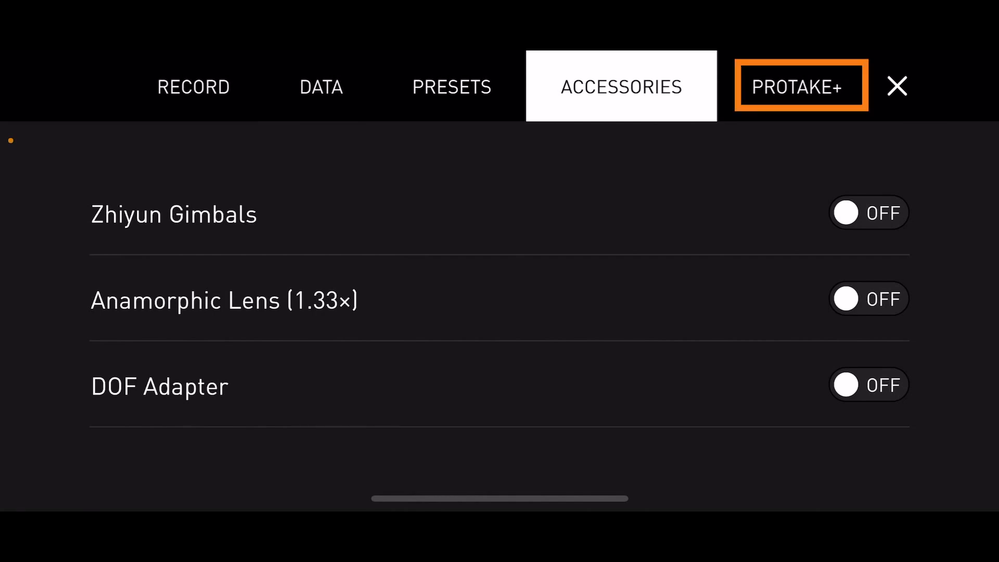
left_click(897, 86)
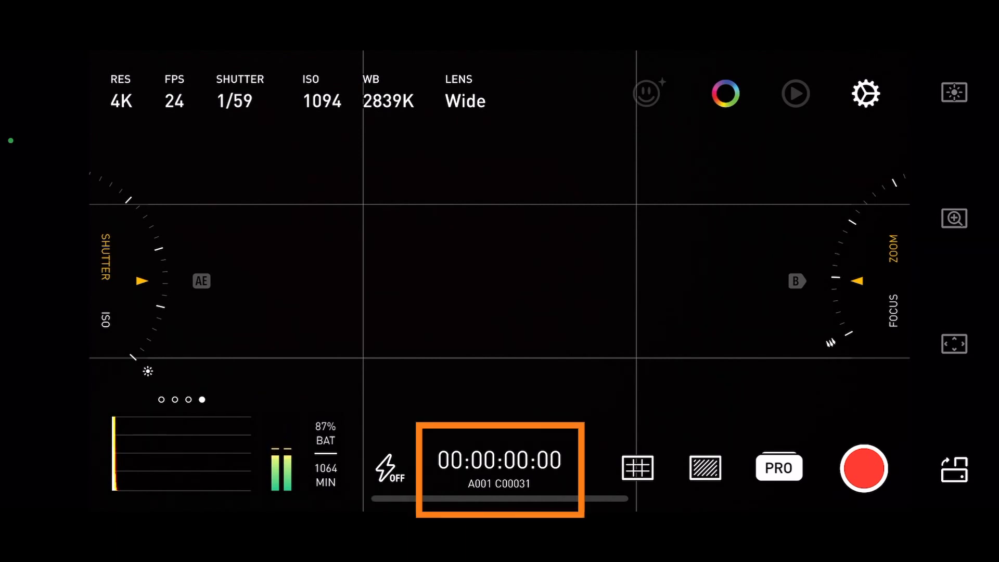
- In the grid options, try an 80% safe area, then set it back to 100%
left_click(637, 467)
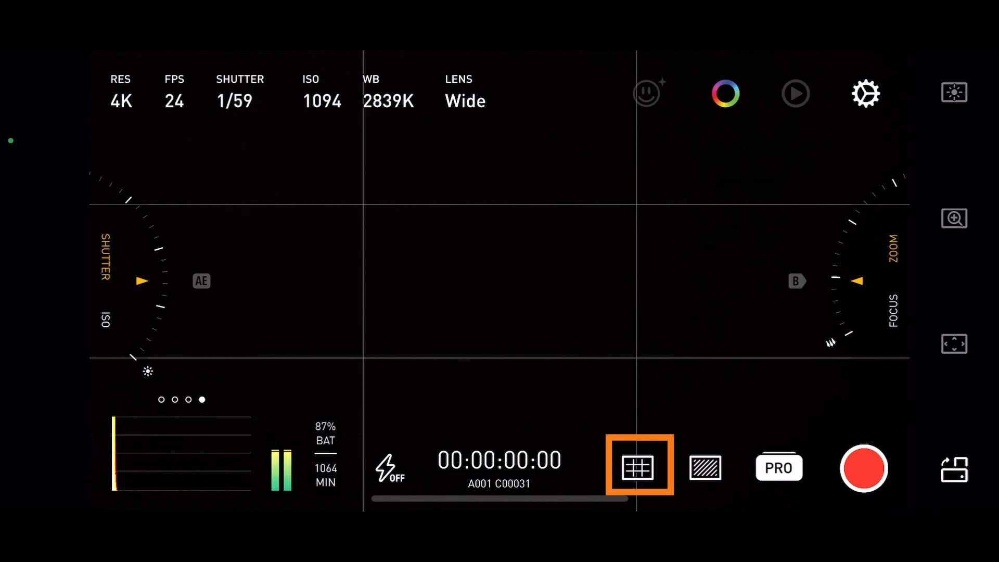
left_click(639, 465)
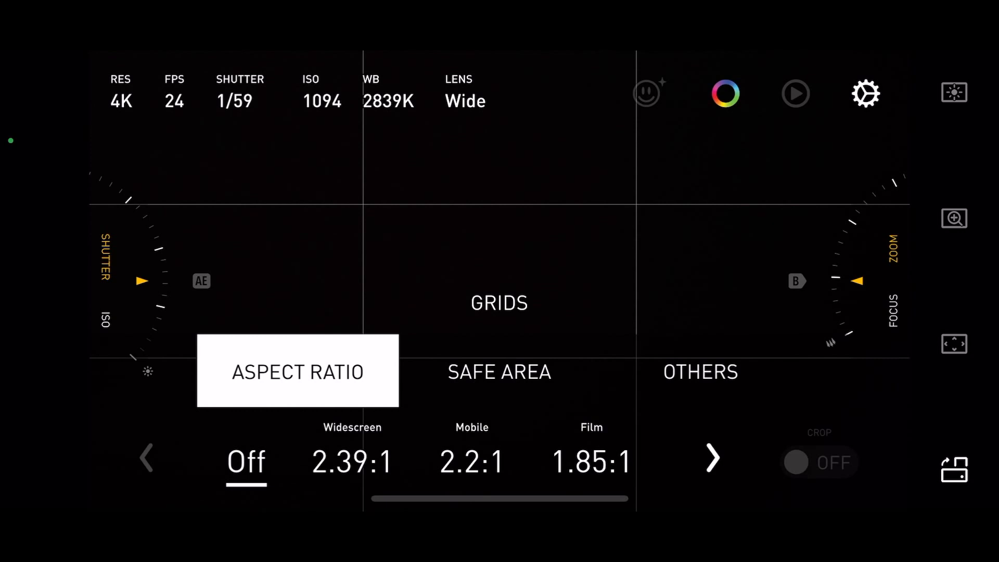
left_click(499, 373)
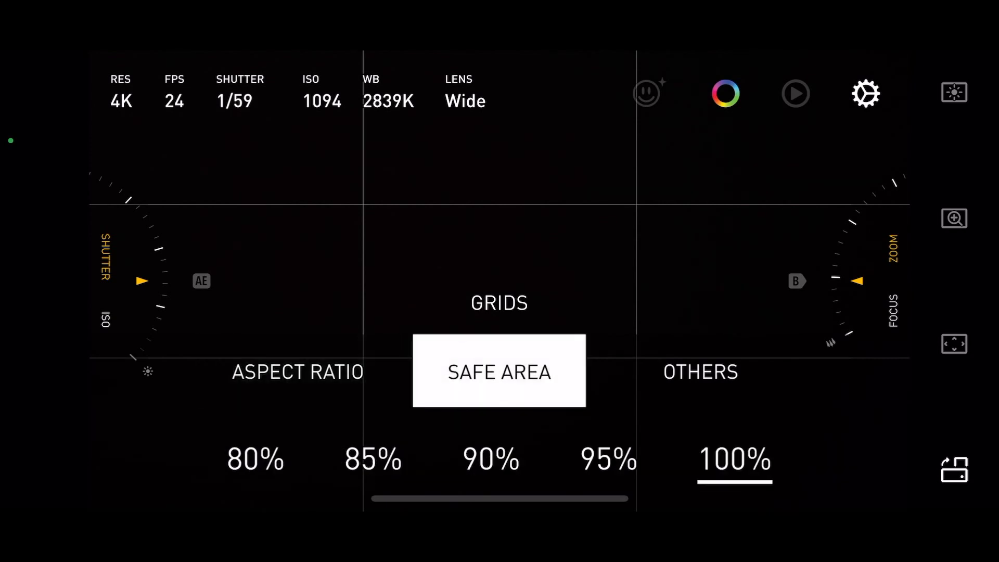
left_click(491, 459)
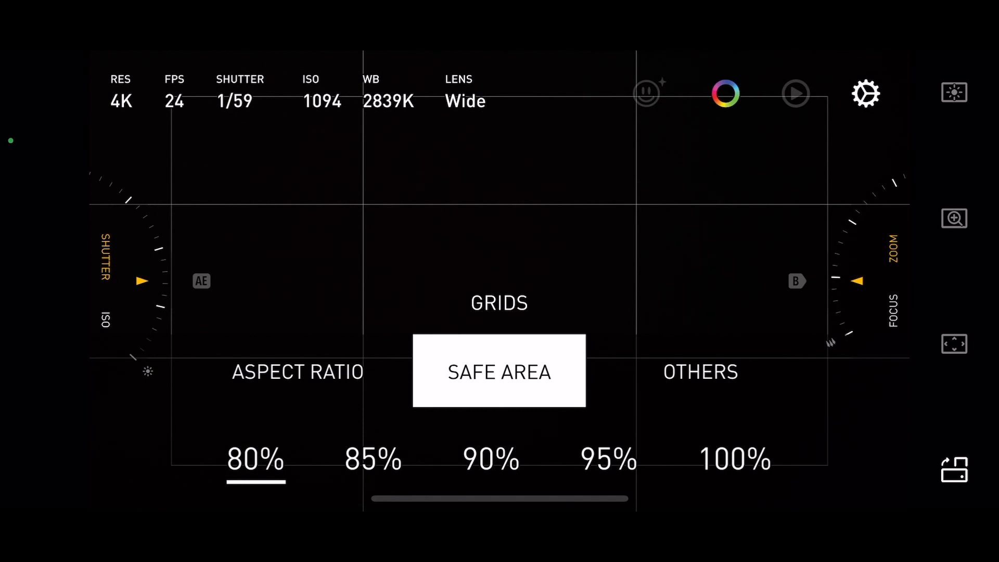
left_click(735, 460)
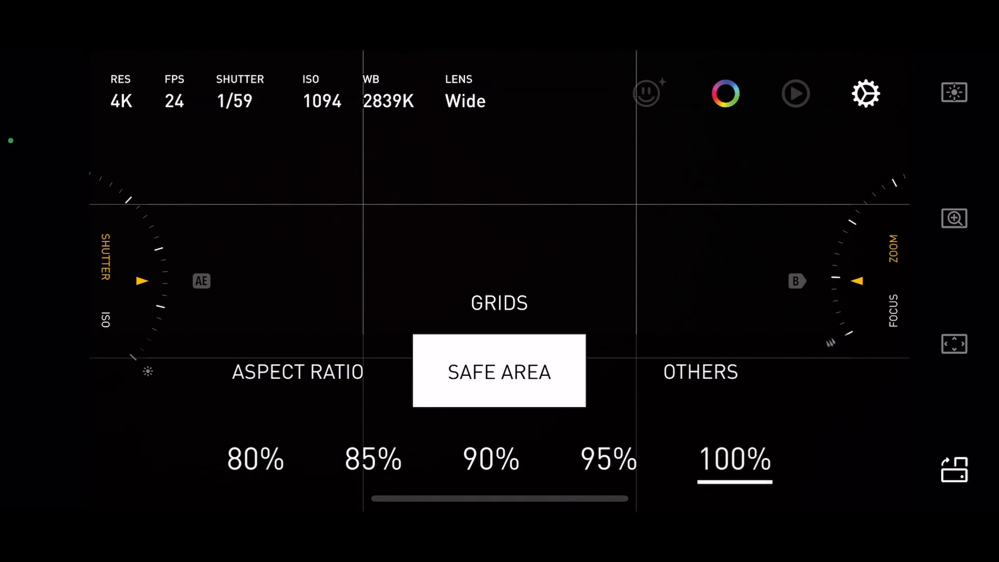
- Toggle crosshairs and horizon guides off again, keeping only Thirds active
left_click(700, 373)
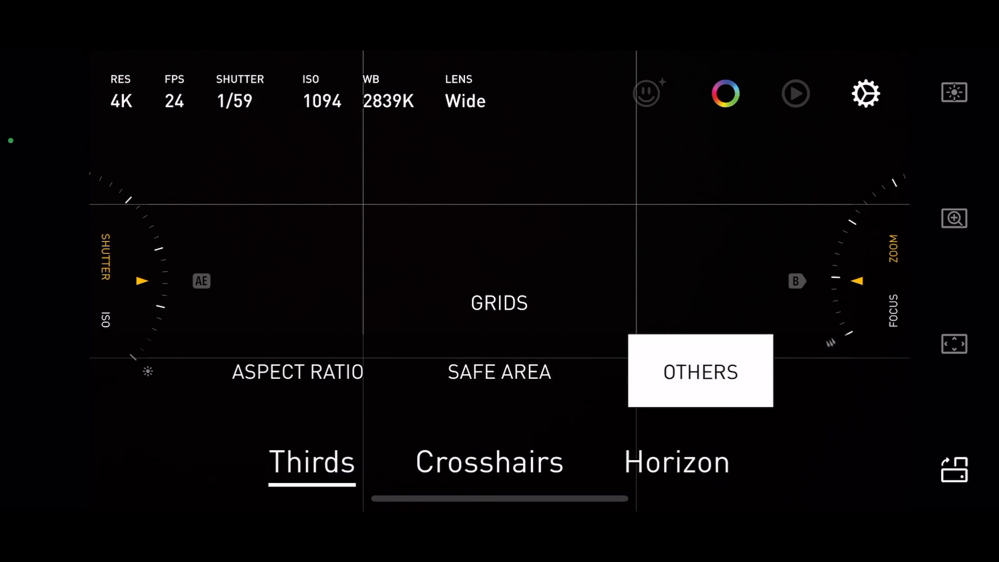
left_click(489, 462)
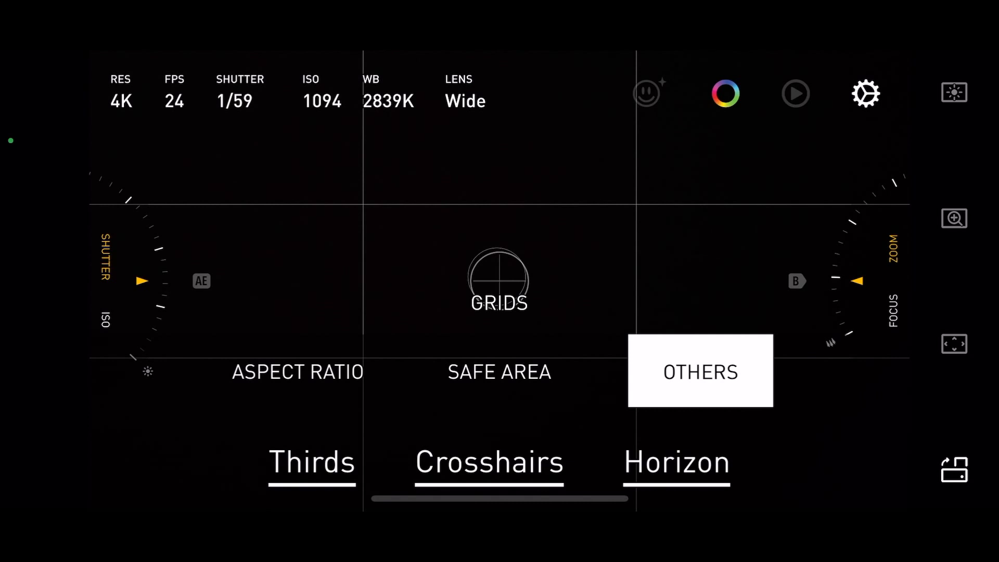
left_click(489, 463)
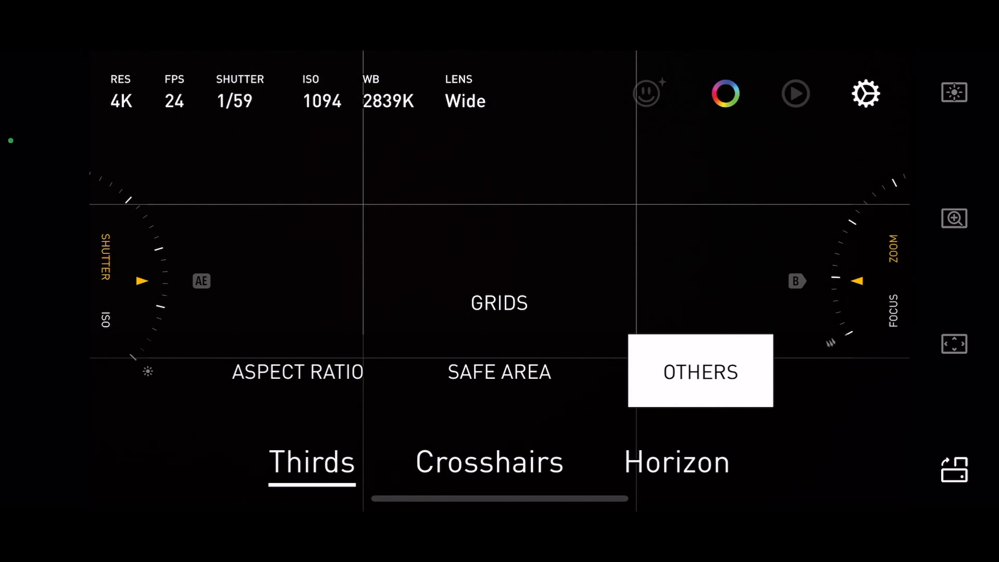
- Switch always-on assistants to Auto and back off, then show the Auto/Pro/Dual/Portrait modes
left_click(699, 372)
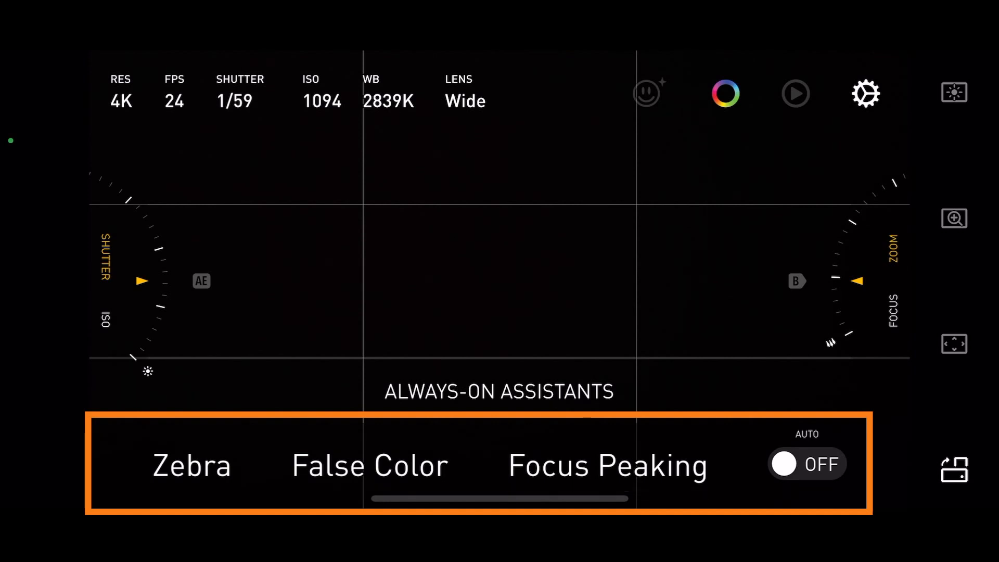
left_click(807, 464)
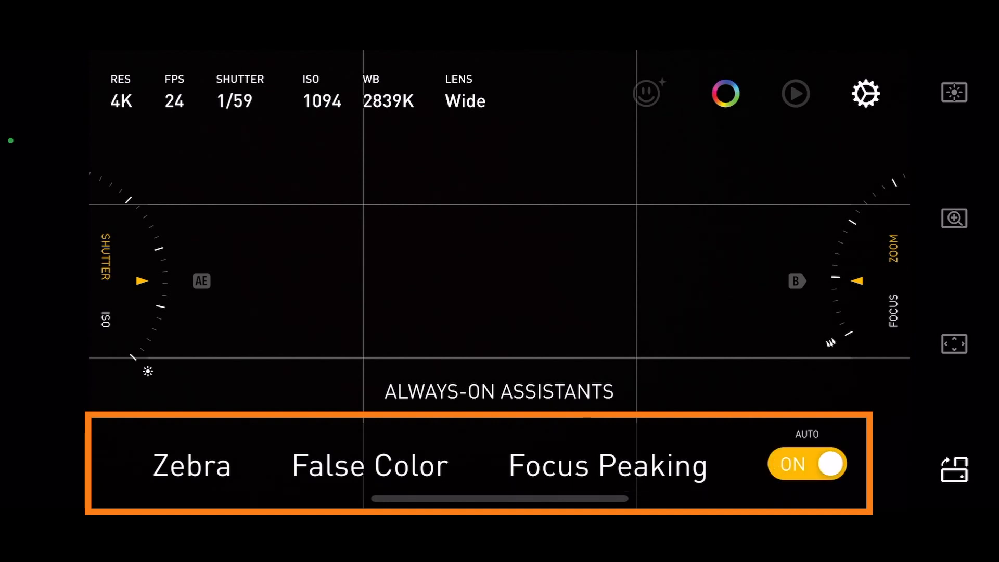
left_click(807, 464)
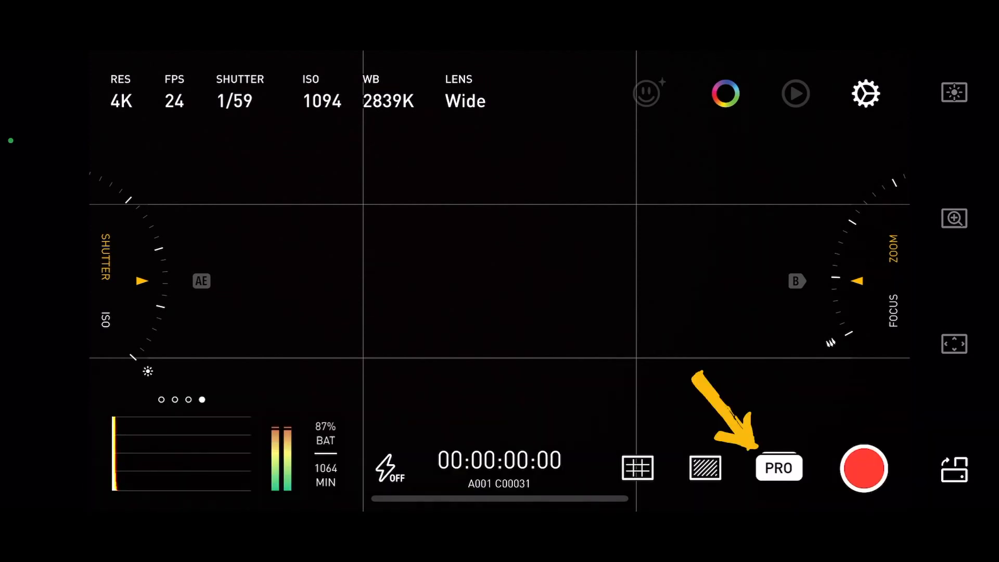
left_click(778, 469)
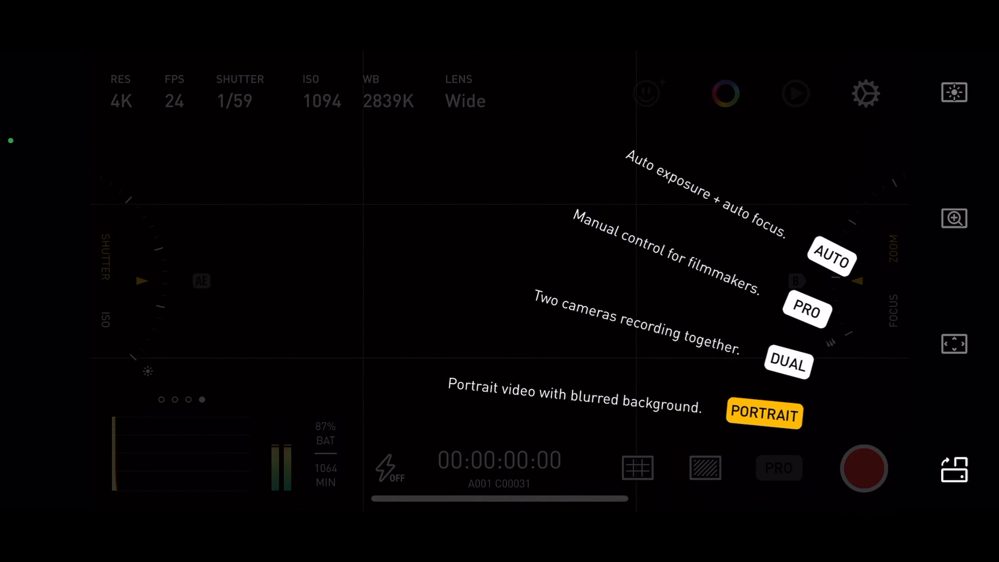
left_click(764, 413)
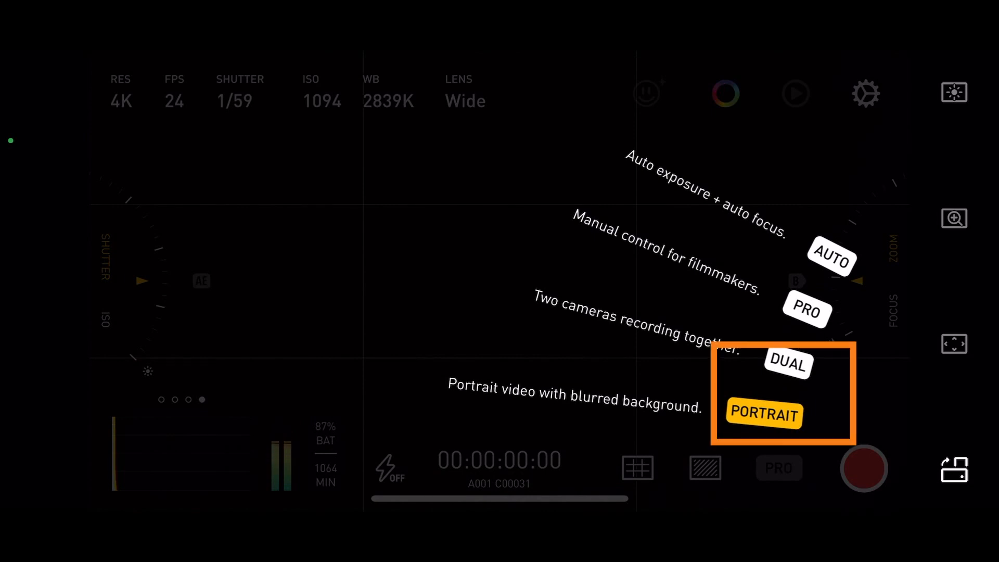